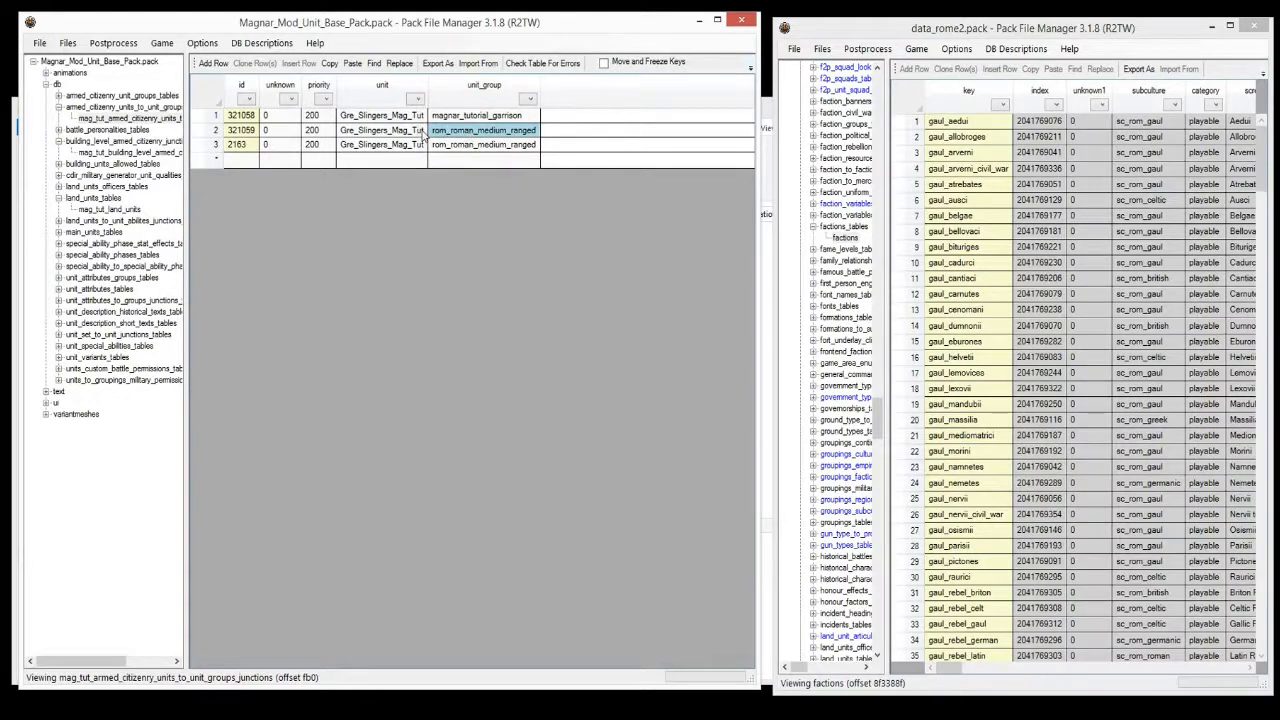
Open campaigns, then main_rome, in the Rome II data folder in File Explorer
{"action": "left_click", "coordinate": [381, 130]}
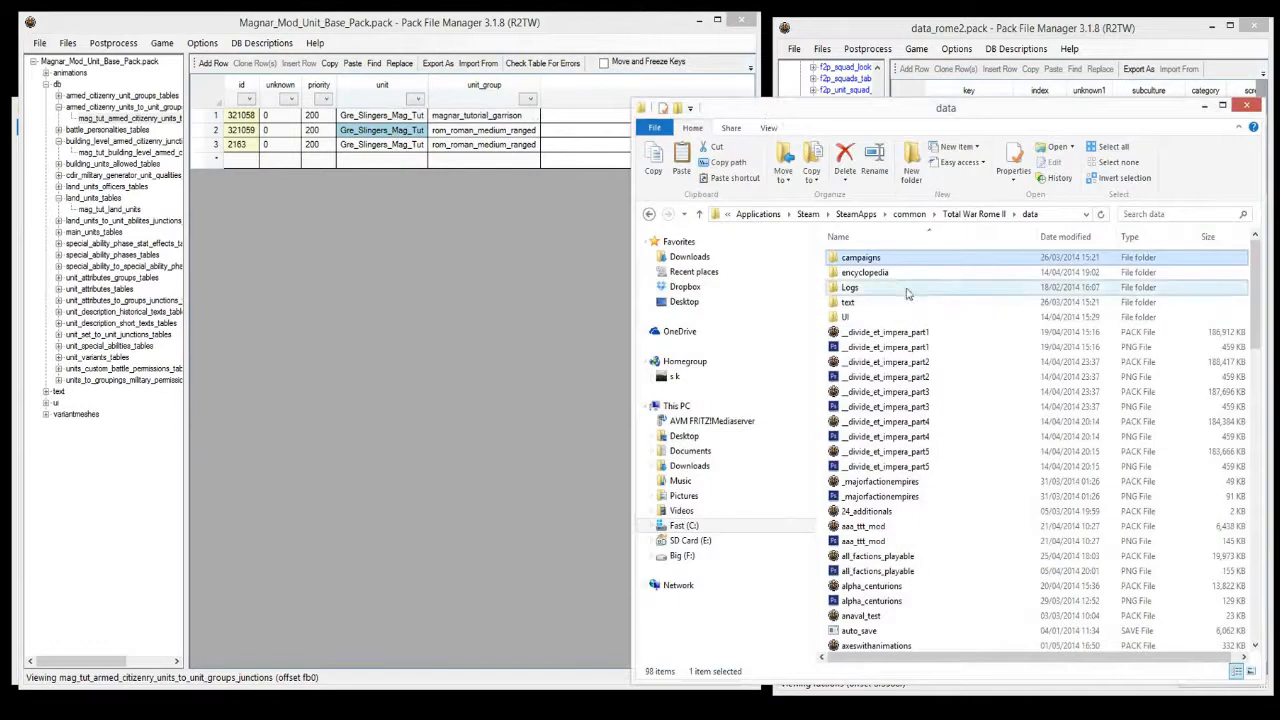
{"action": "mouse_move", "coordinate": [880, 275]}
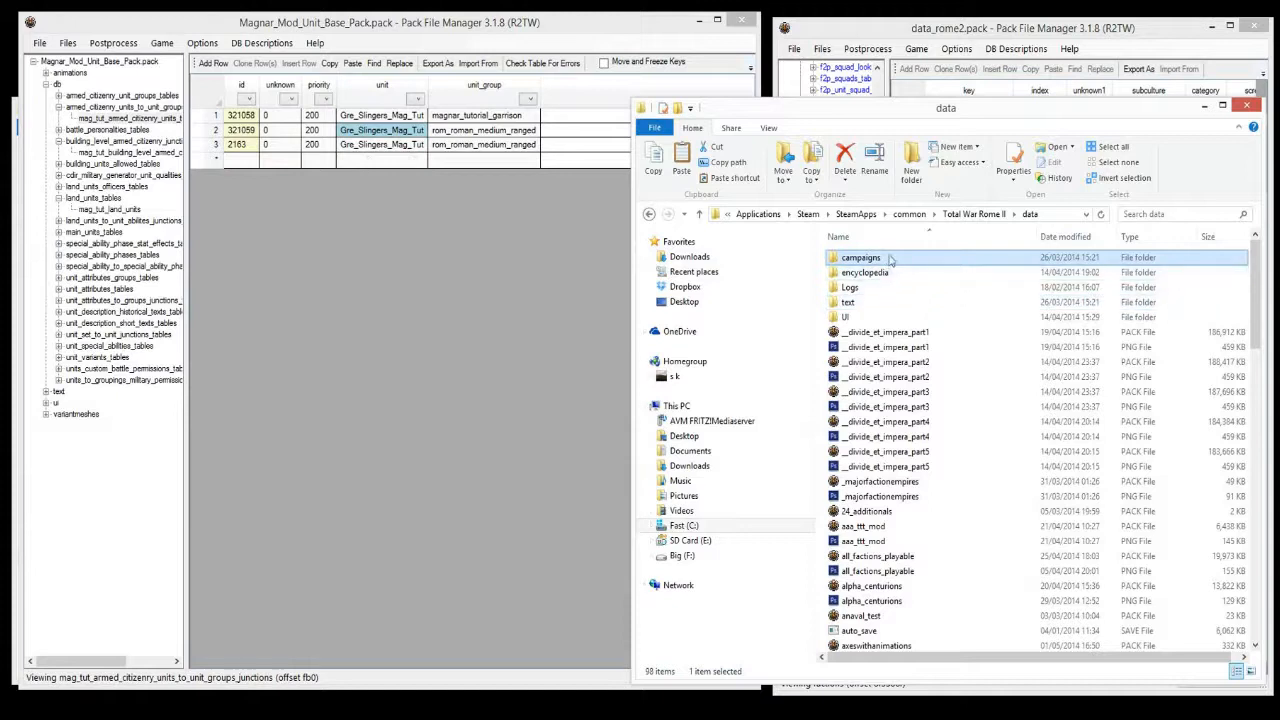
{"action": "double_click", "coordinate": [860, 257]}
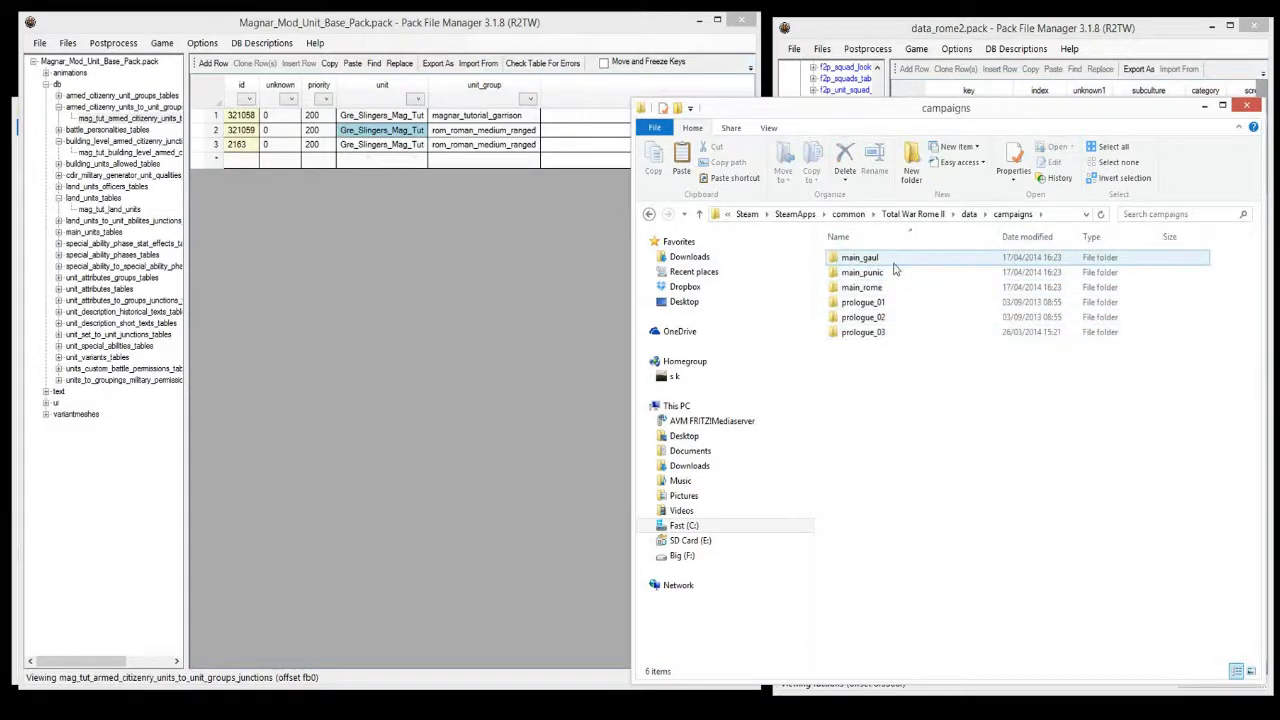
{"action": "mouse_move", "coordinate": [860, 257]}
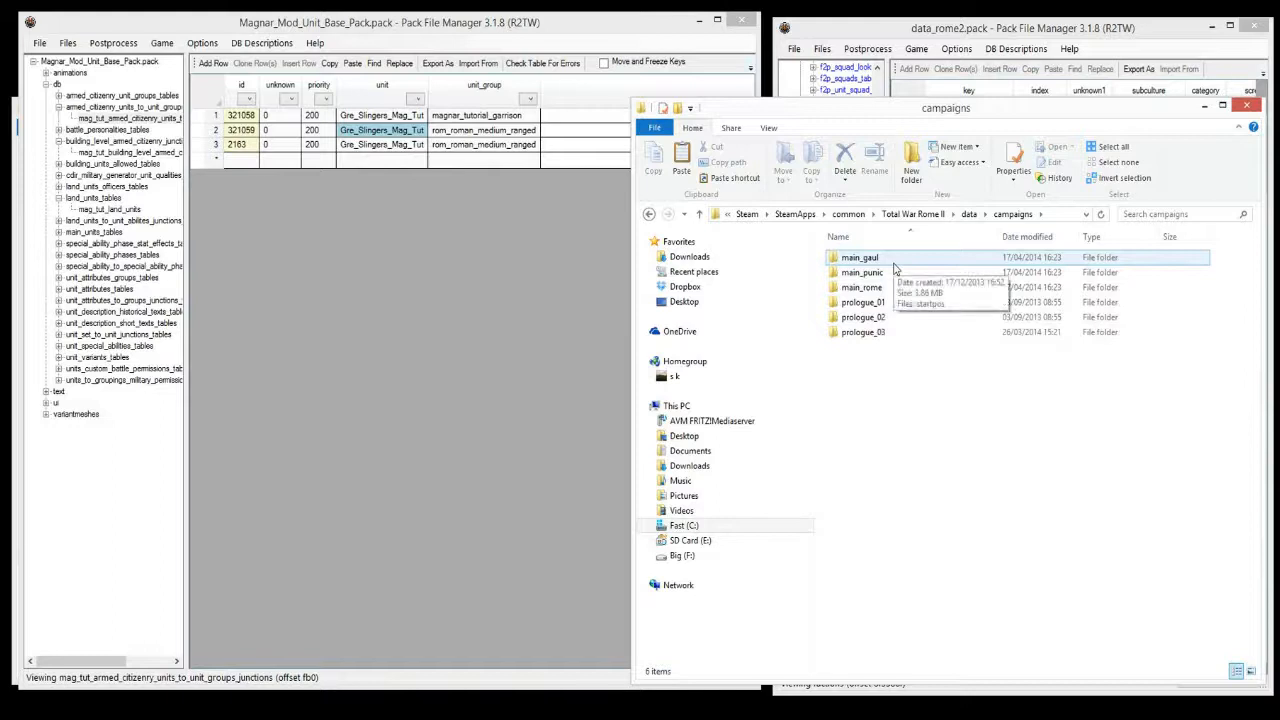
{"action": "left_click", "coordinate": [862, 287]}
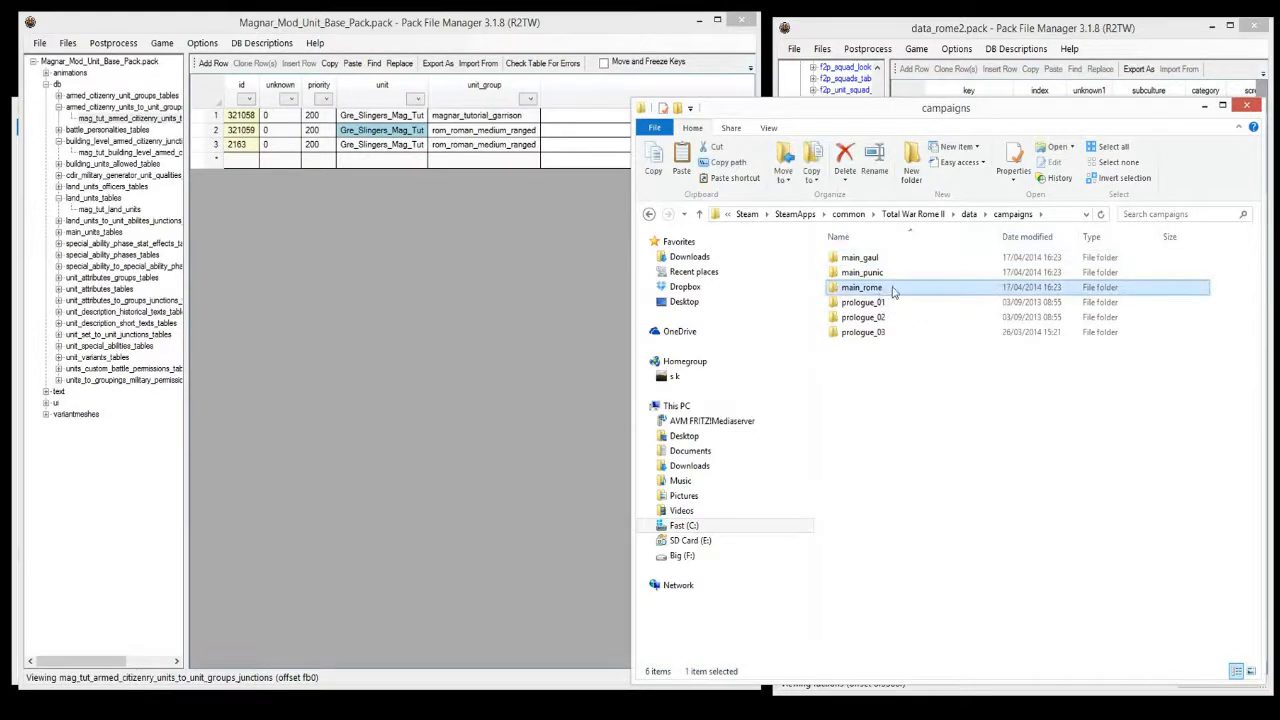
{"action": "double_click", "coordinate": [862, 287]}
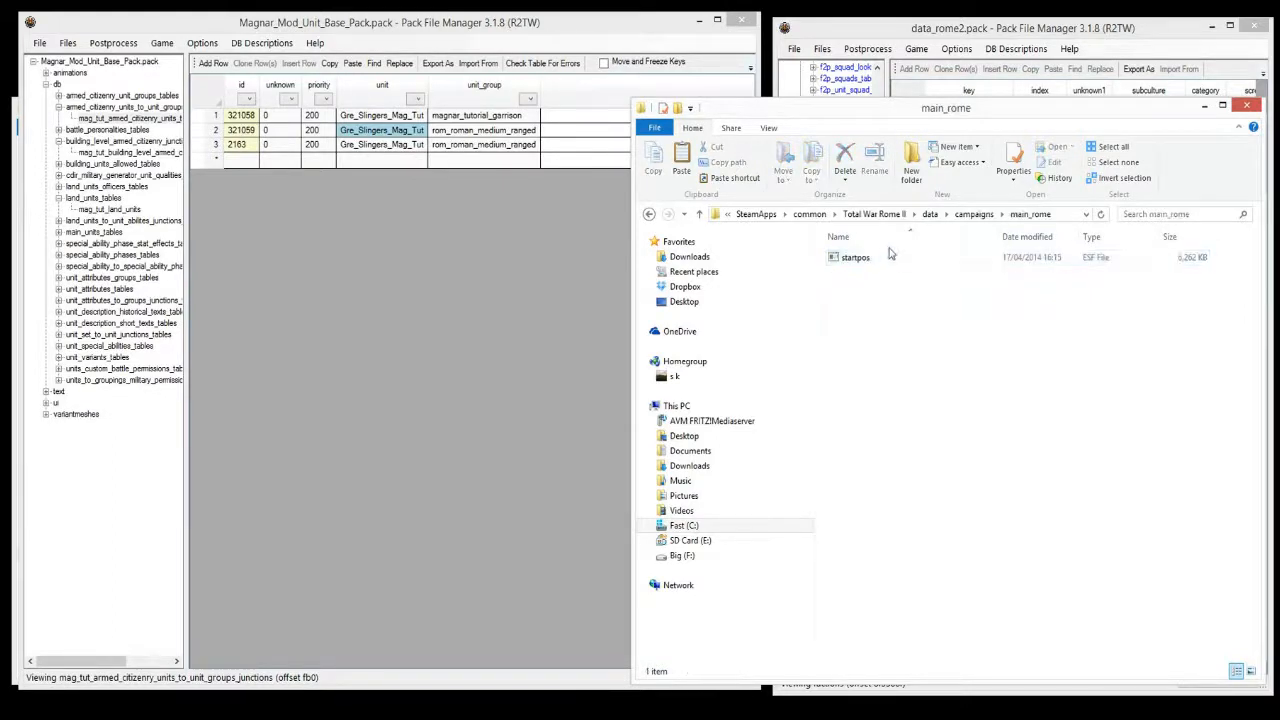
{"action": "left_click", "coordinate": [855, 257]}
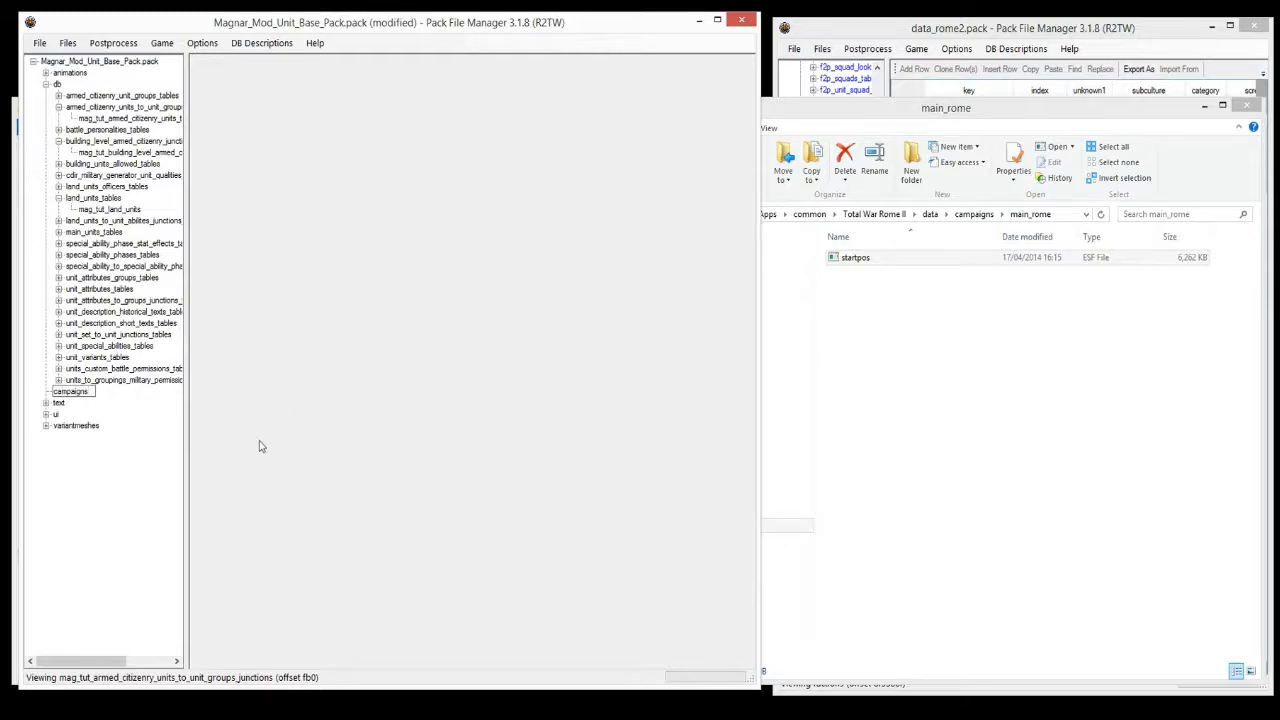
Add an empty directory at the pack root and start choosing a folder from disk
{"action": "left_click", "coordinate": [70, 391]}
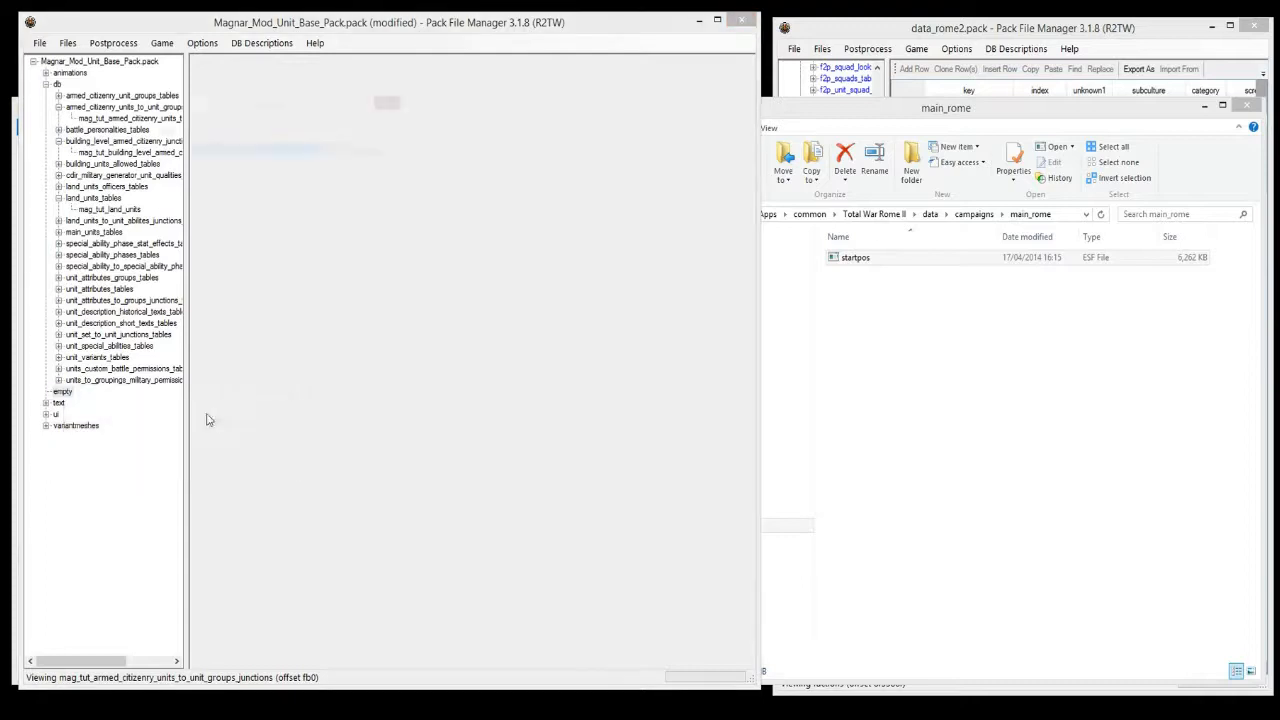
{"action": "left_click", "coordinate": [377, 151]}
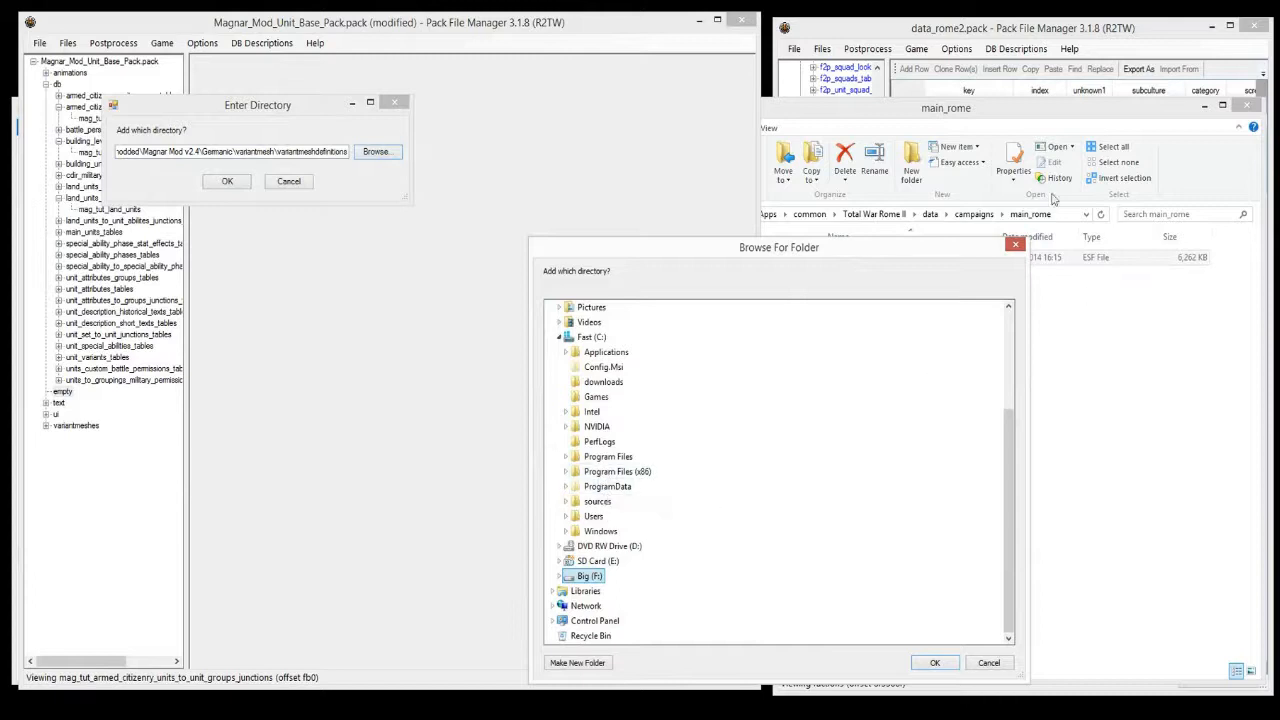
{"action": "mouse_move", "coordinate": [603, 367]}
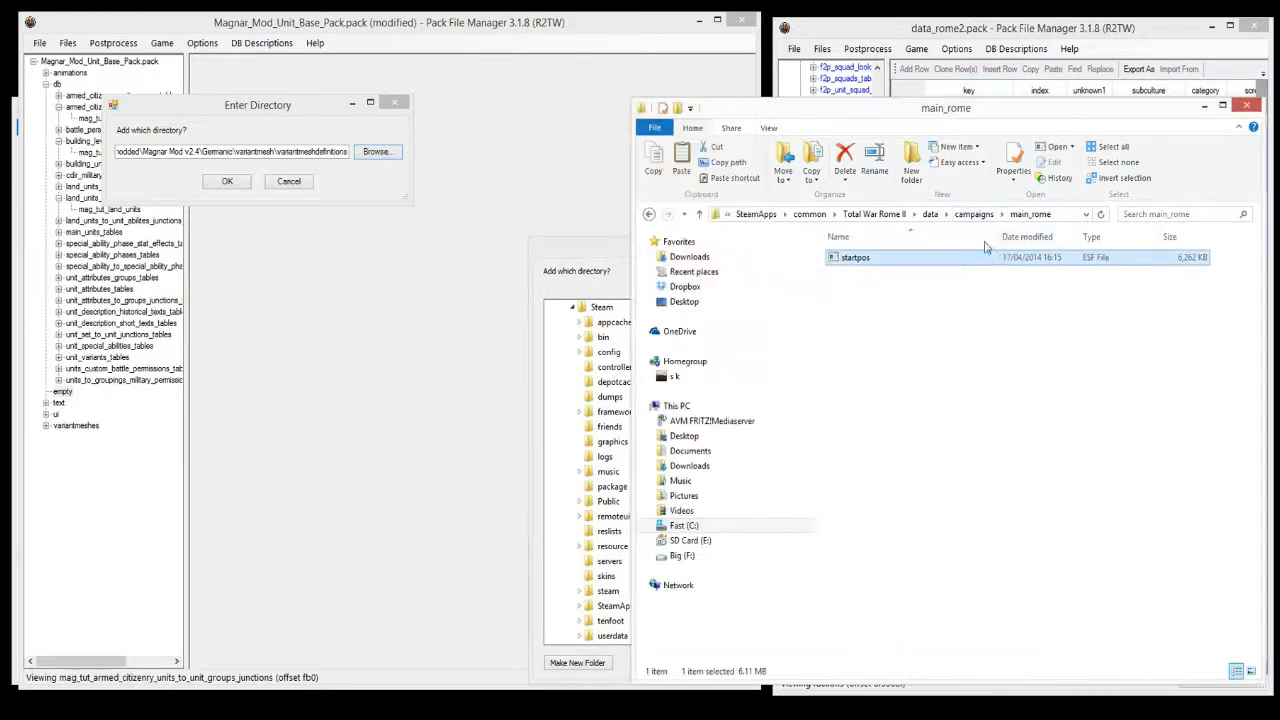
Add Total War Rome II\data\campaigns\main_rome, with startpos.esf, to the mod pack
{"action": "left_click", "coordinate": [683, 214]}
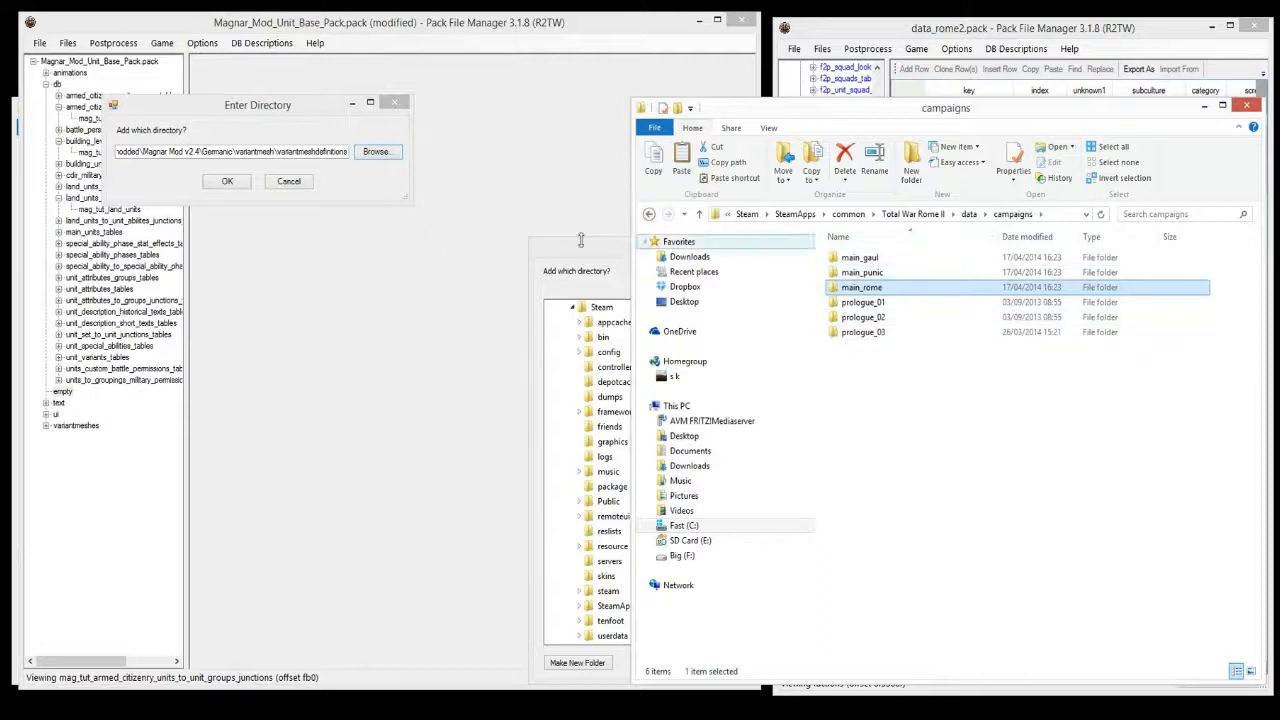
{"action": "left_click", "coordinate": [377, 151]}
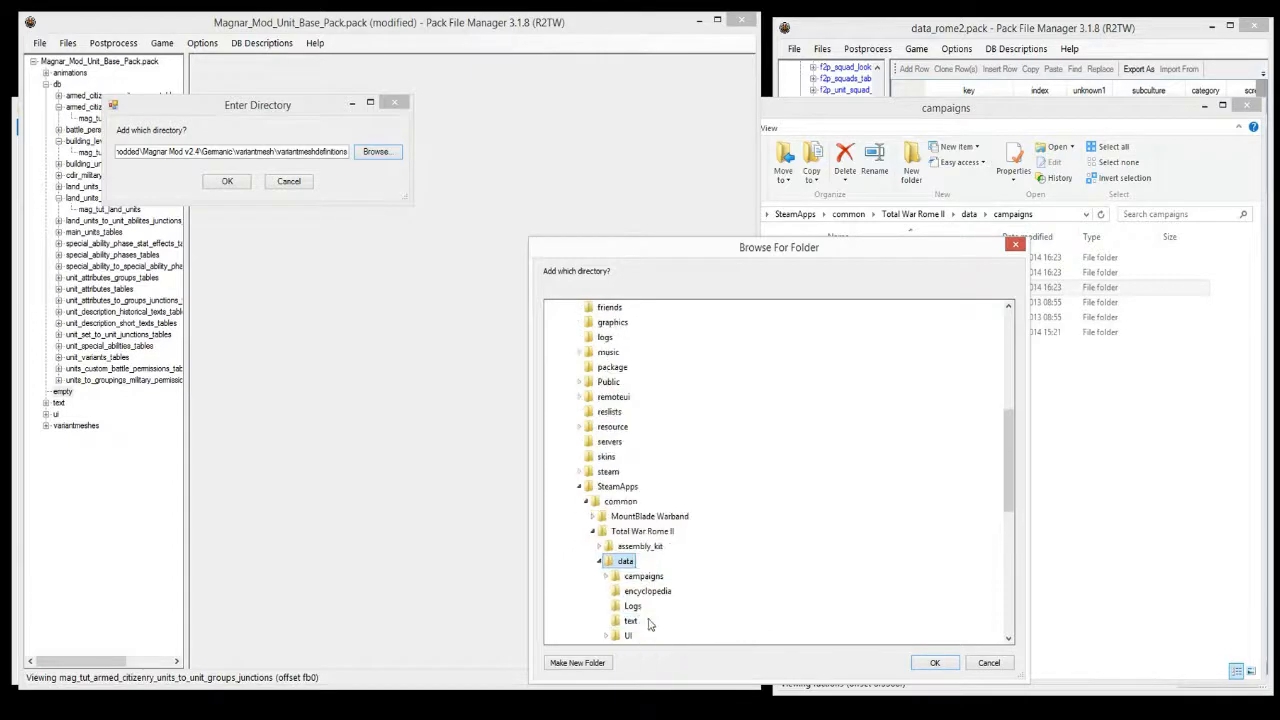
{"action": "left_click", "coordinate": [606, 576]}
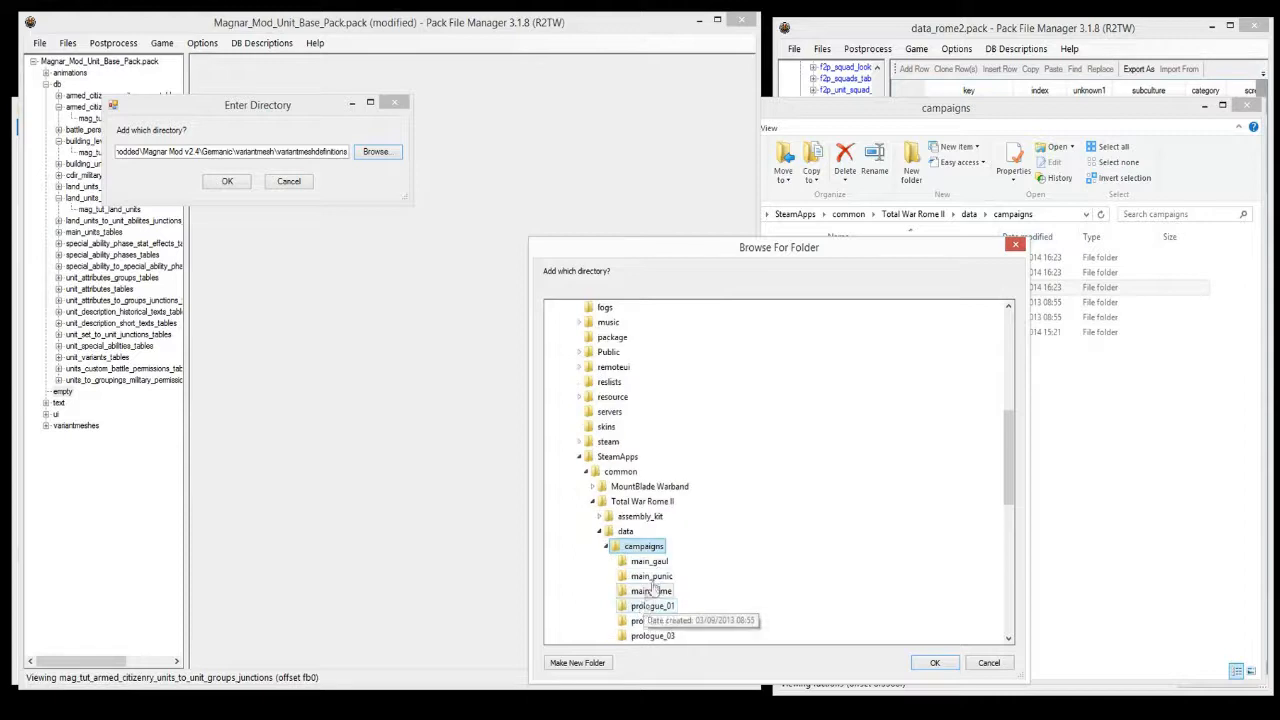
{"action": "left_click", "coordinate": [934, 662]}
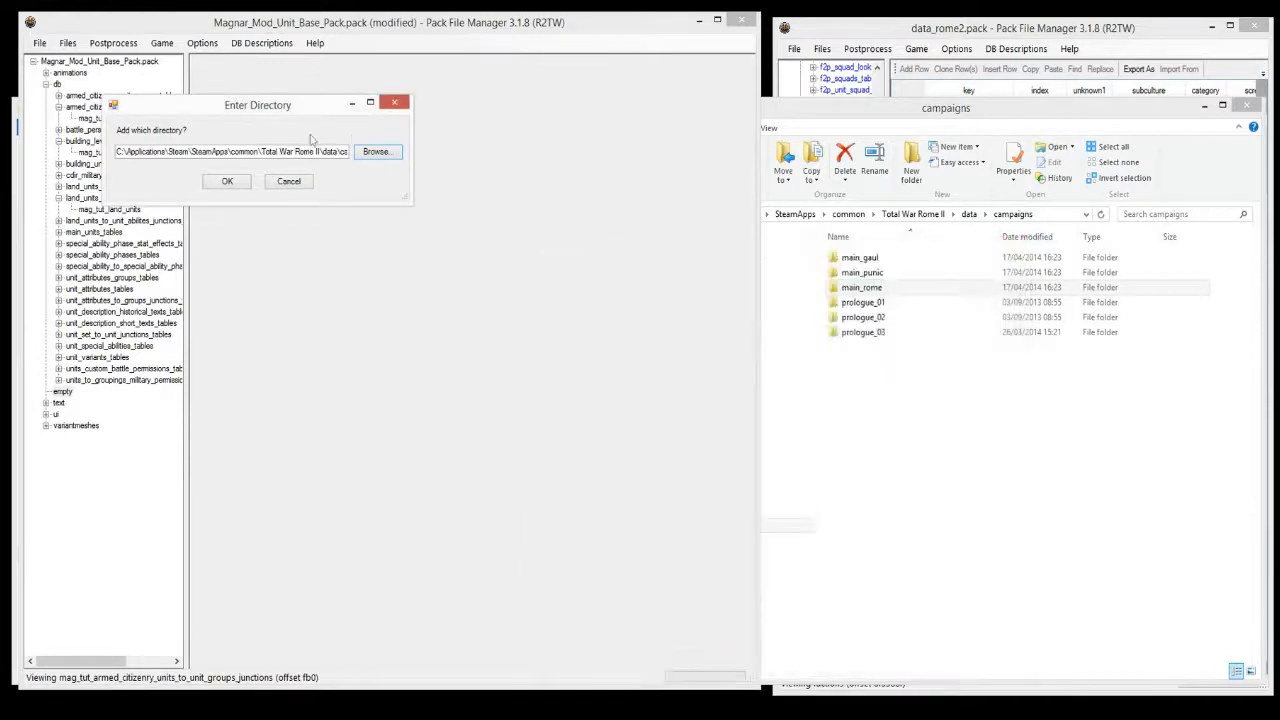
{"action": "left_click", "coordinate": [226, 181]}
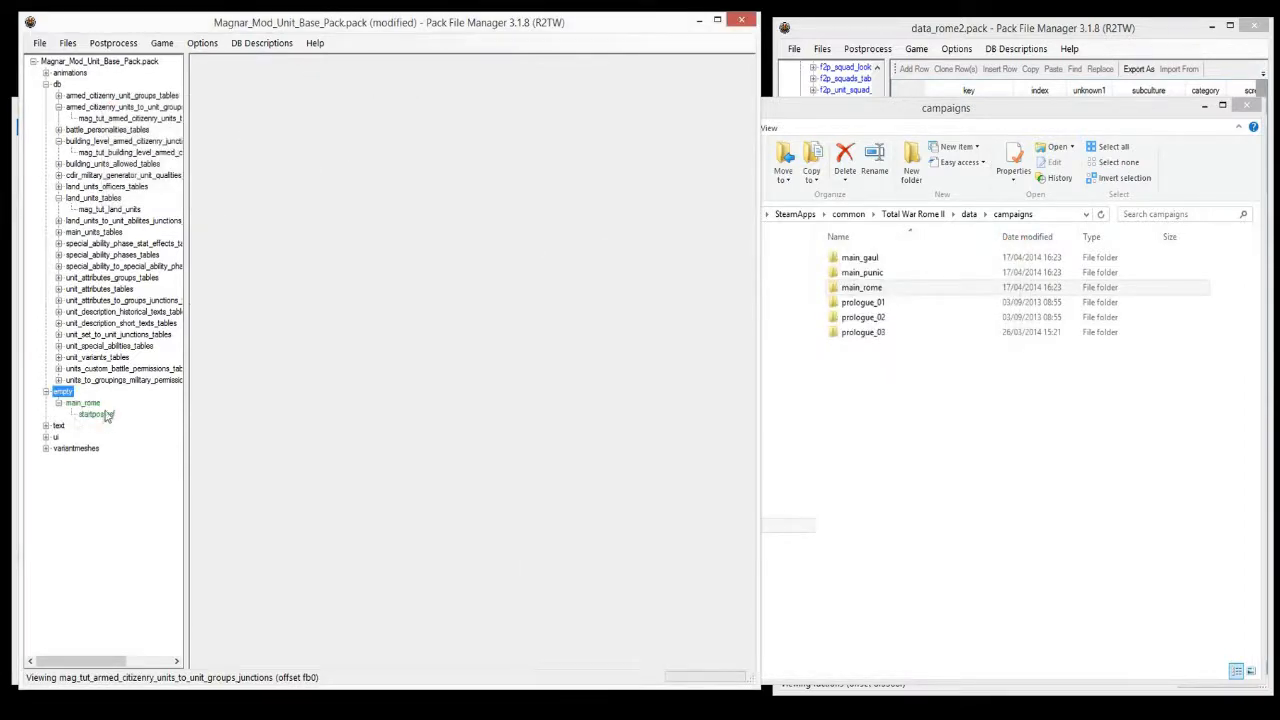
{"action": "left_click", "coordinate": [39, 43]}
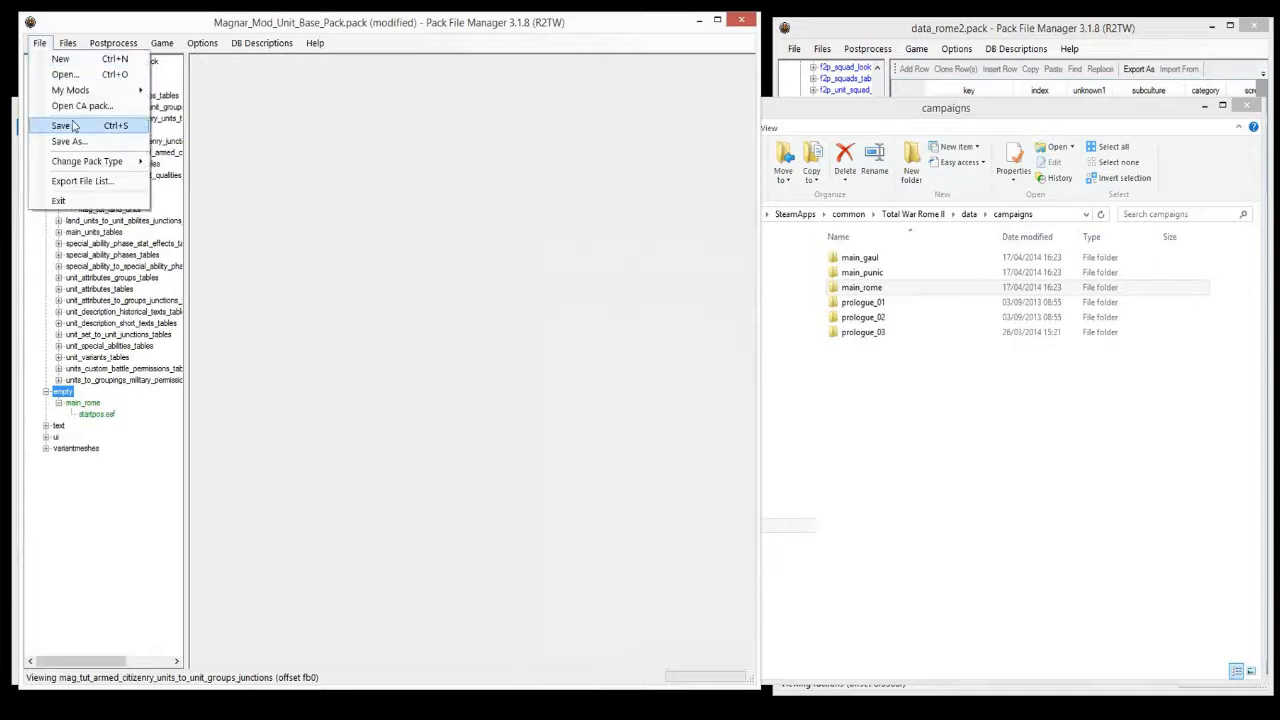
Save the pack and expand startpos.esf to FACTION_ARRAY - 0's FACTION, showing rom_rome
{"action": "left_click", "coordinate": [61, 125]}
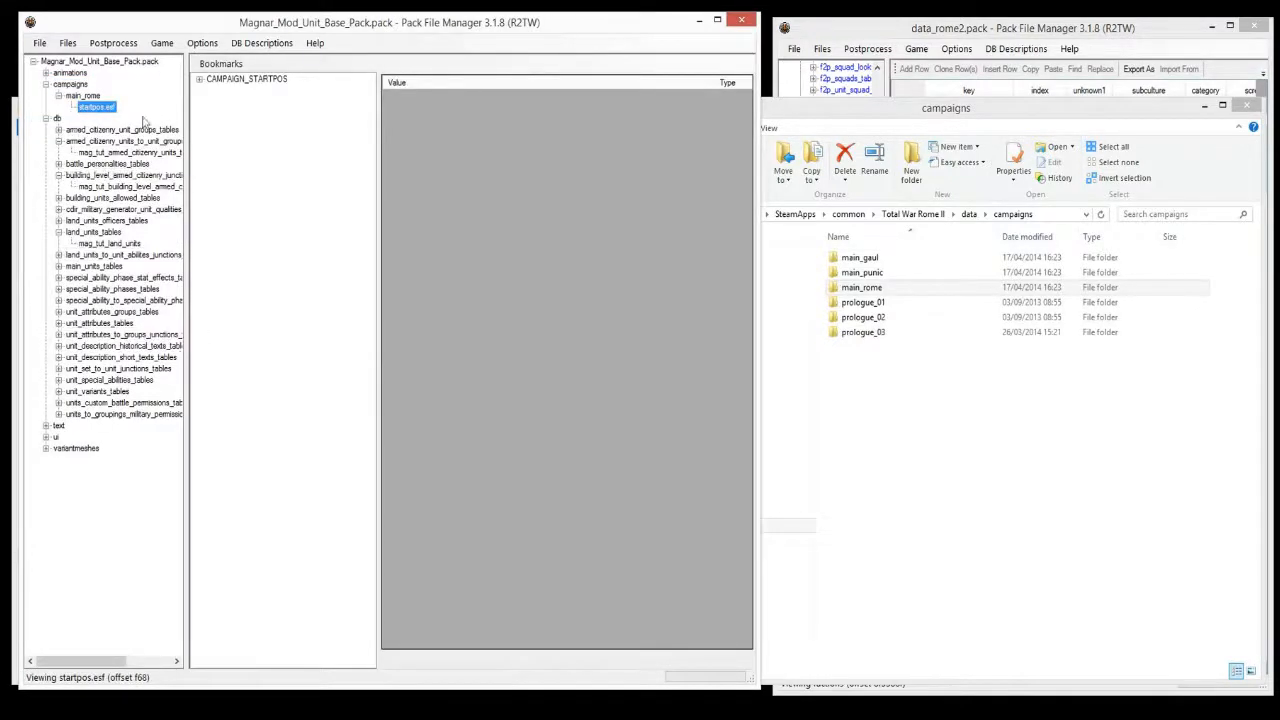
{"action": "mouse_move", "coordinate": [221, 110]}
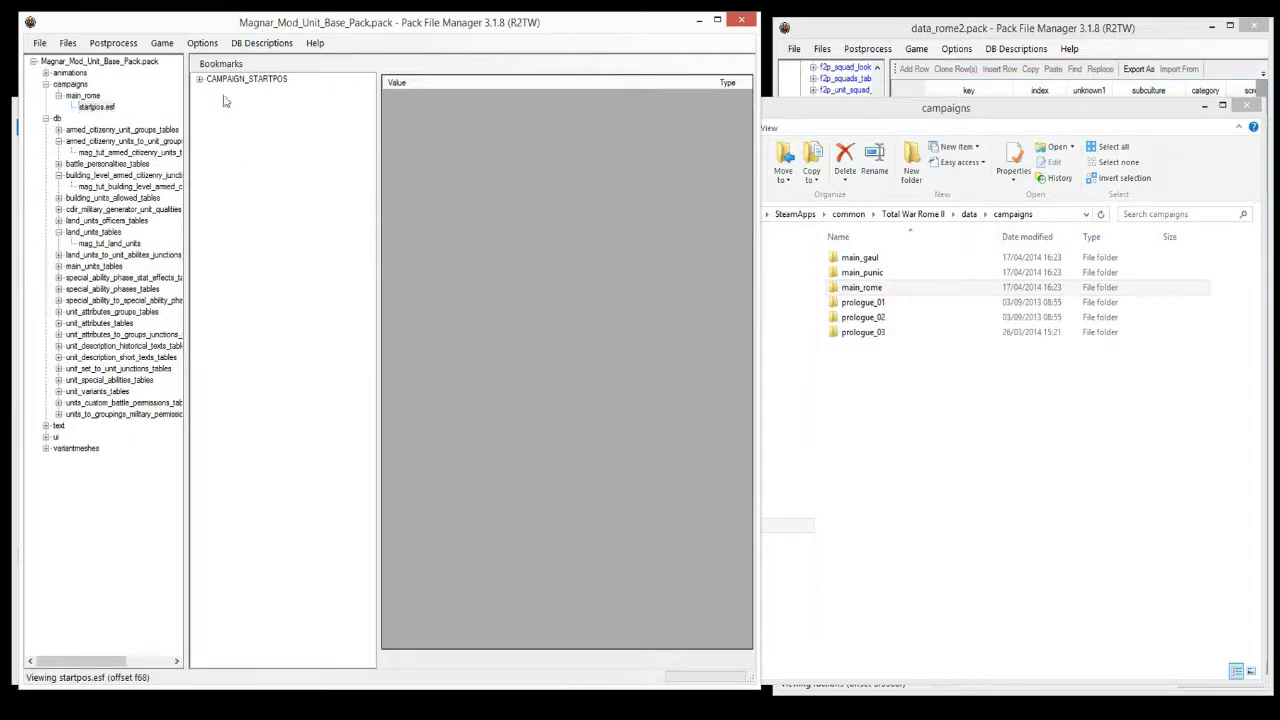
{"action": "left_click", "coordinate": [200, 79]}
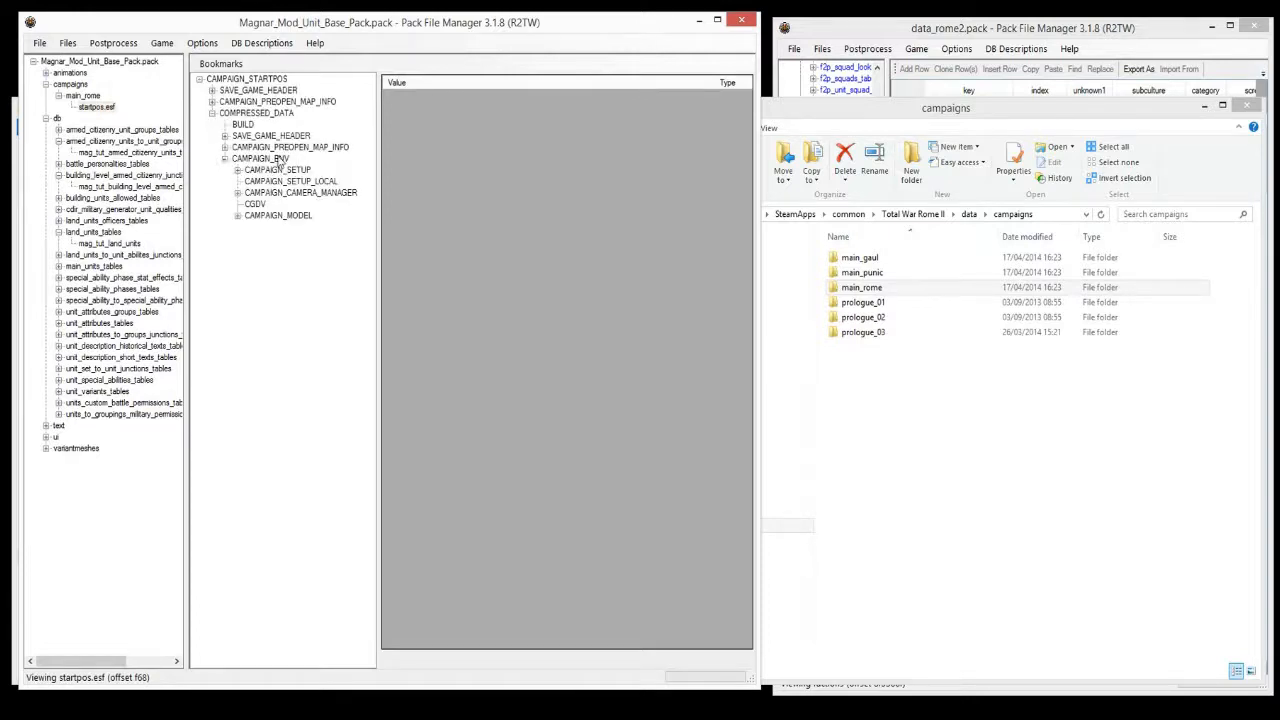
{"action": "left_click", "coordinate": [239, 215]}
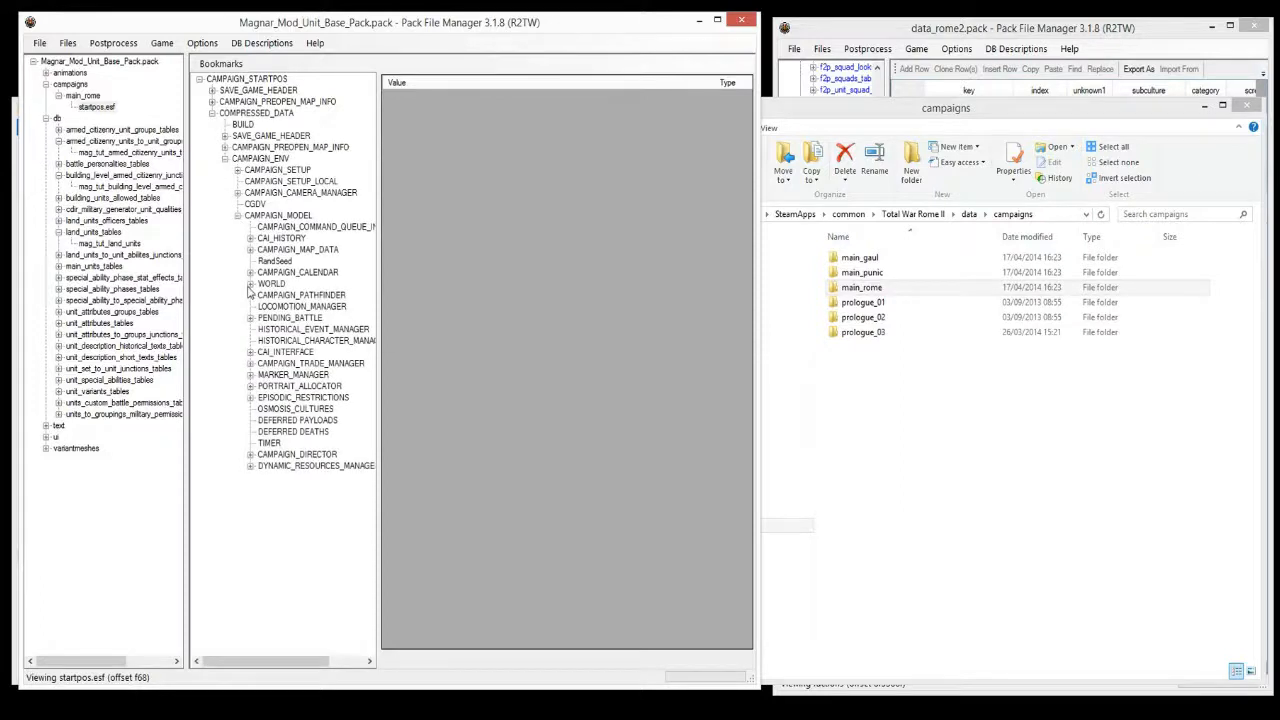
{"action": "left_click", "coordinate": [251, 283]}
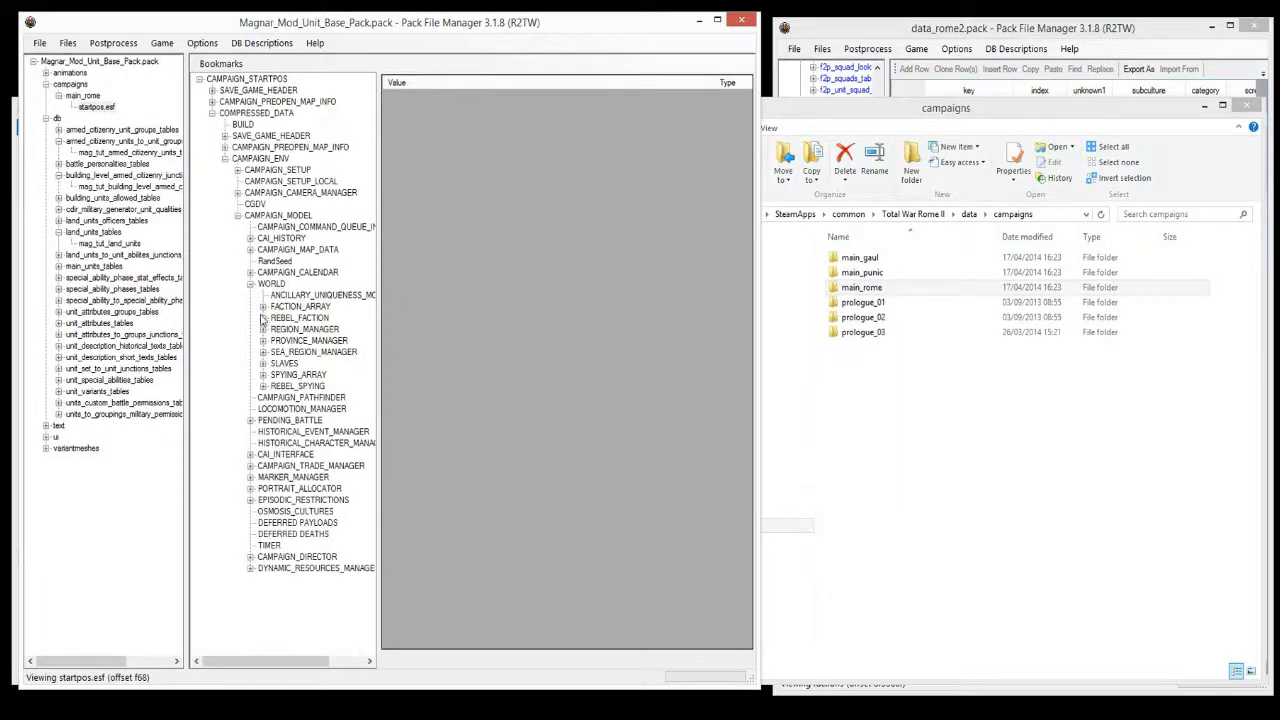
{"action": "left_click", "coordinate": [263, 306]}
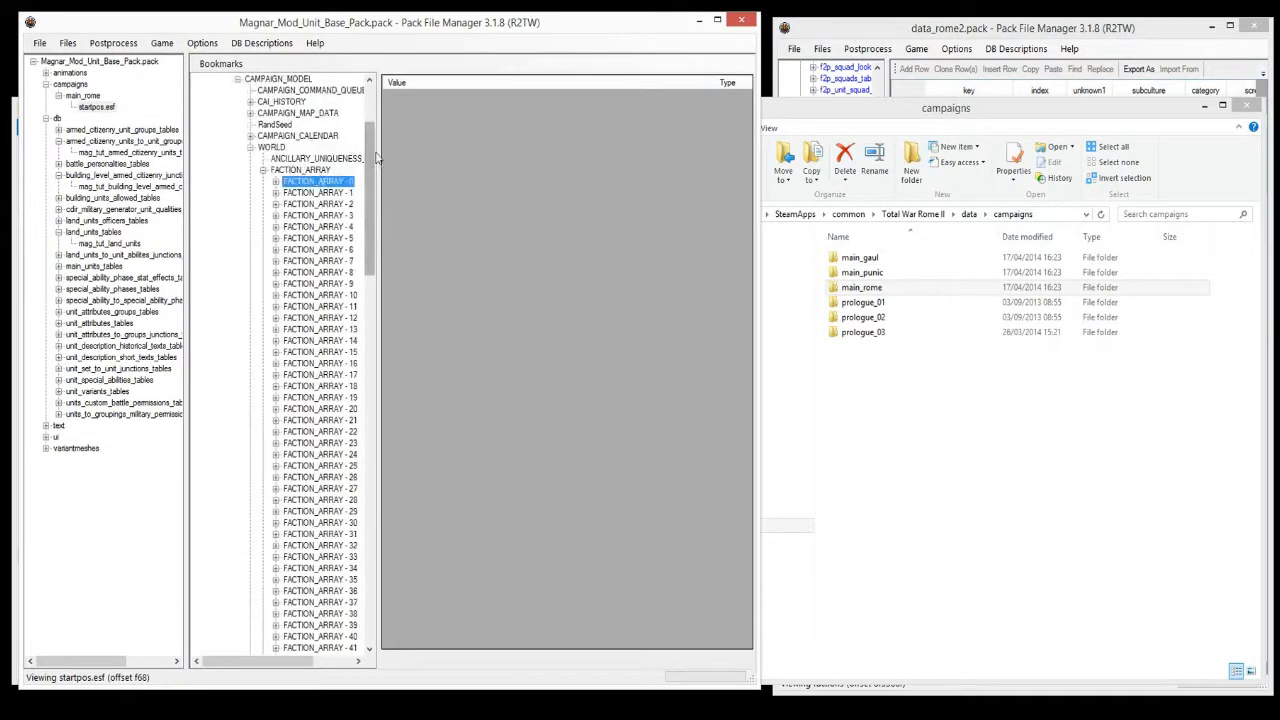
{"action": "scroll", "scroll_direction": "down", "scroll_amount": 3}
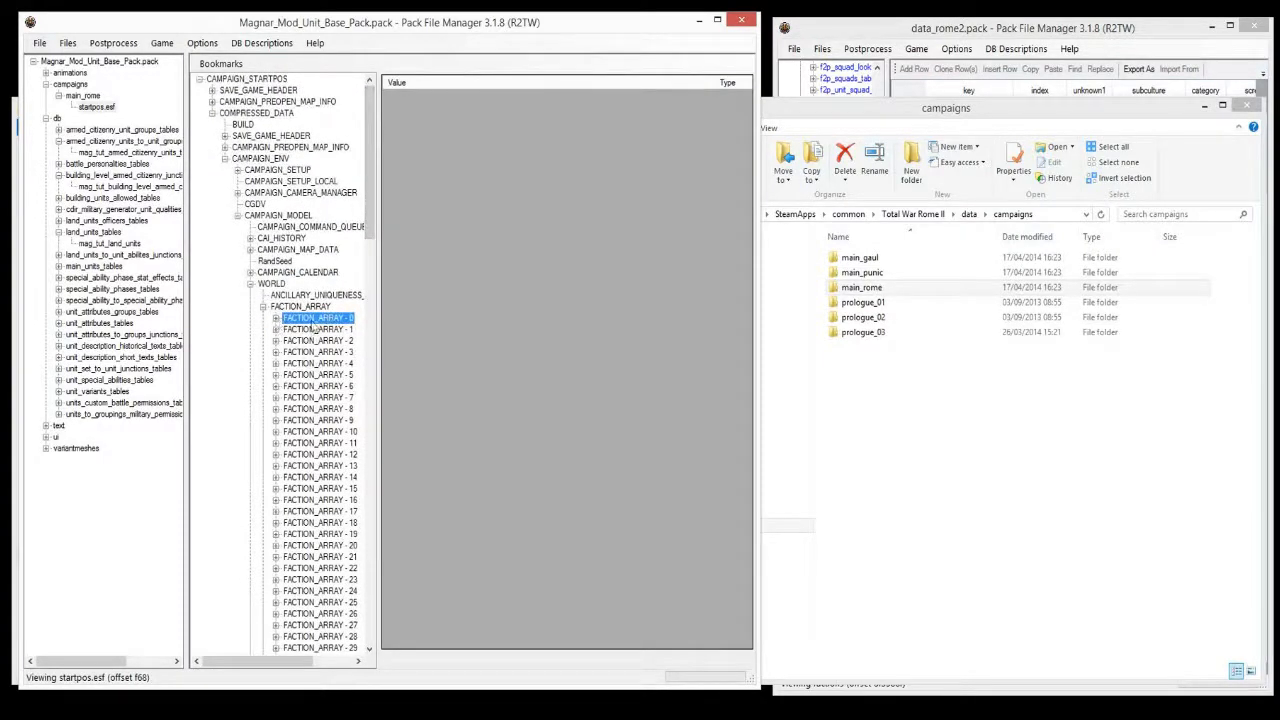
{"action": "left_click", "coordinate": [276, 318]}
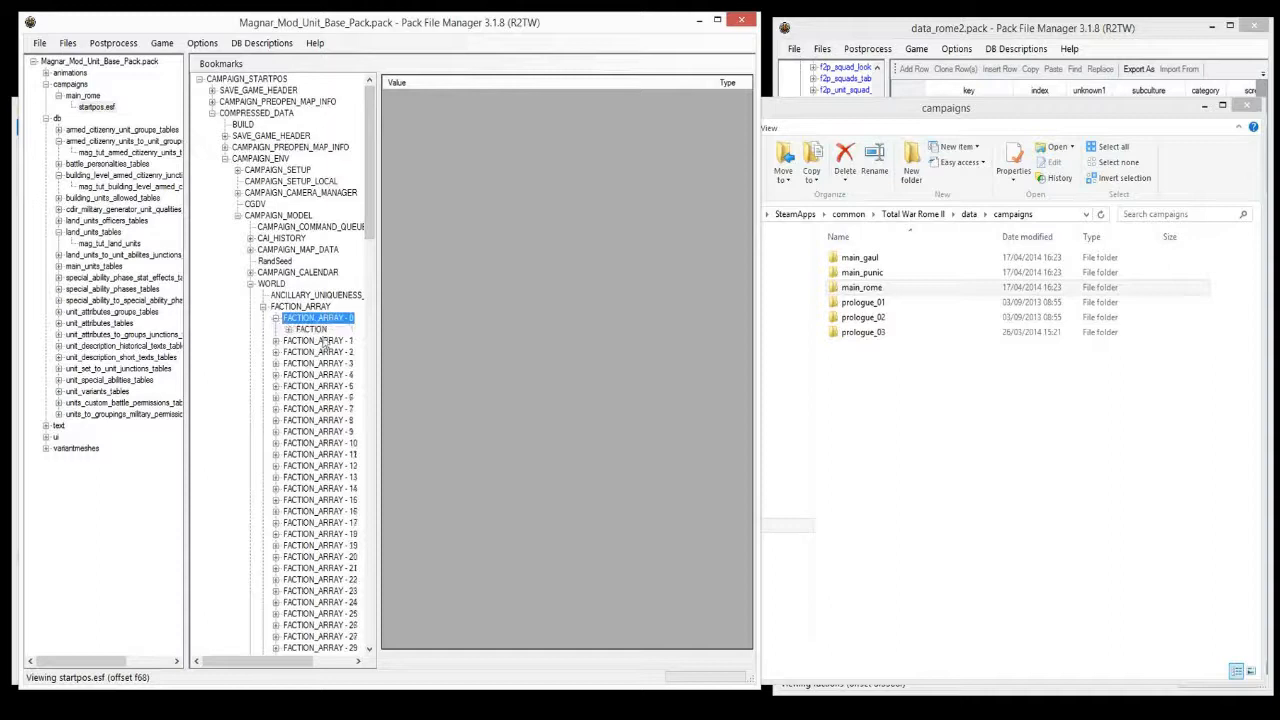
{"action": "left_click", "coordinate": [311, 329]}
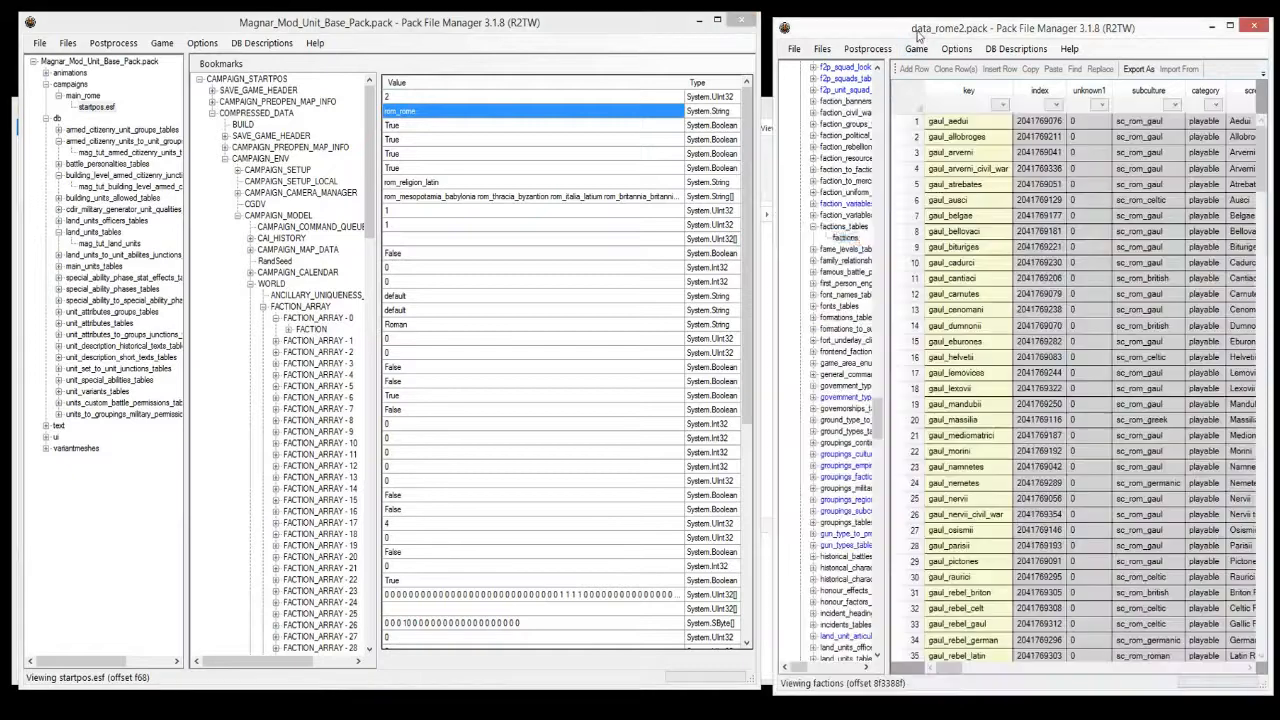
Scroll the base factions table to the rom_rome row, then reselect rom_rome's faction values
{"action": "left_click", "coordinate": [845, 238]}
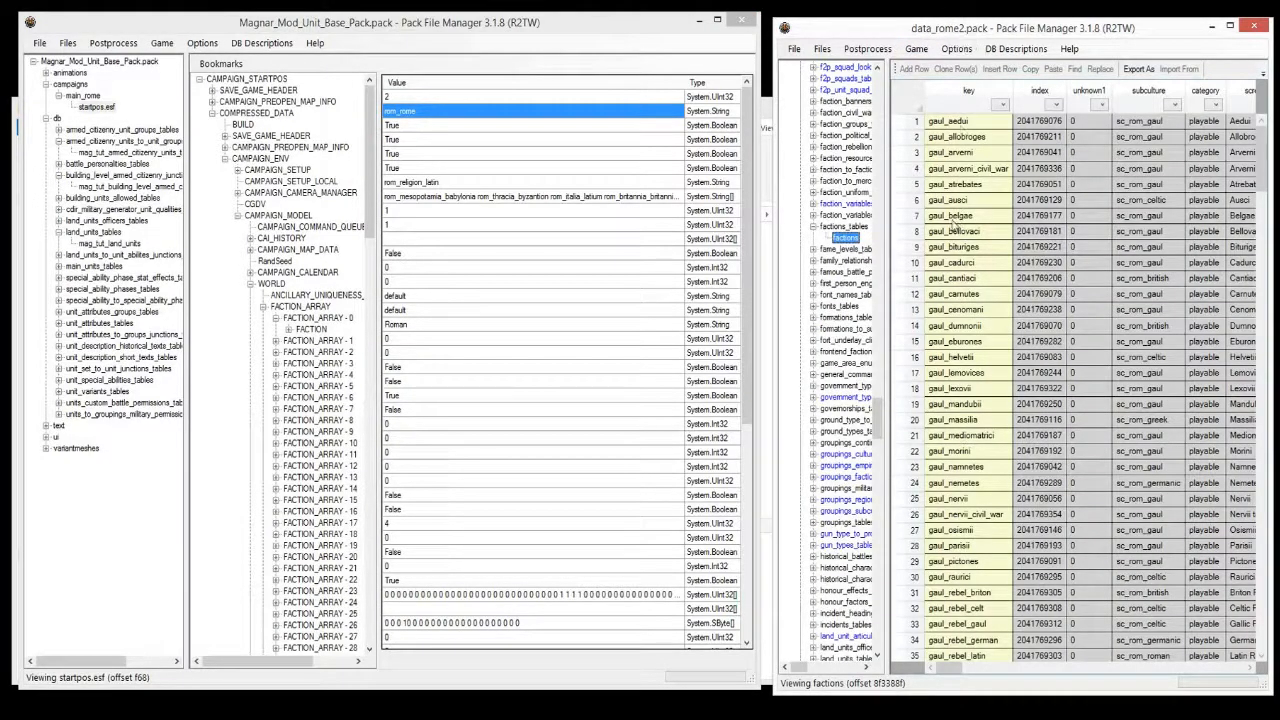
{"action": "scroll", "scroll_direction": "down", "scroll_amount": 3}
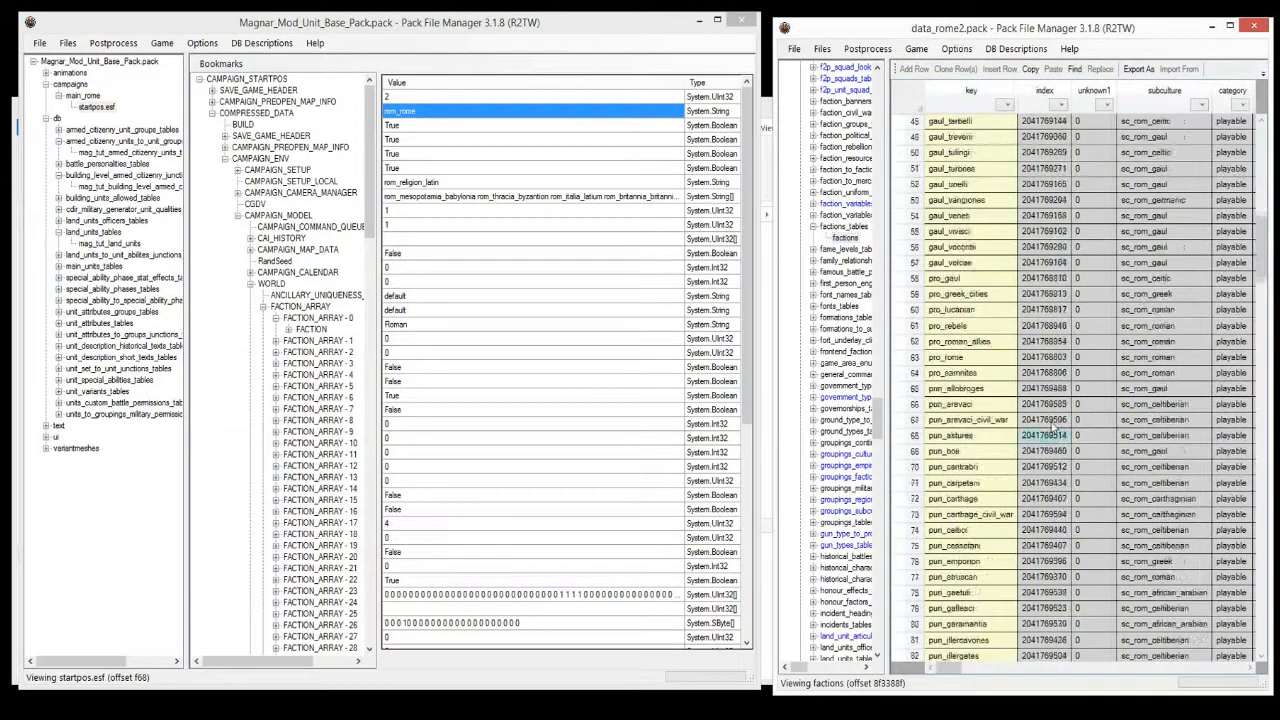
{"action": "scroll", "scroll_direction": "down", "scroll_amount": 3}
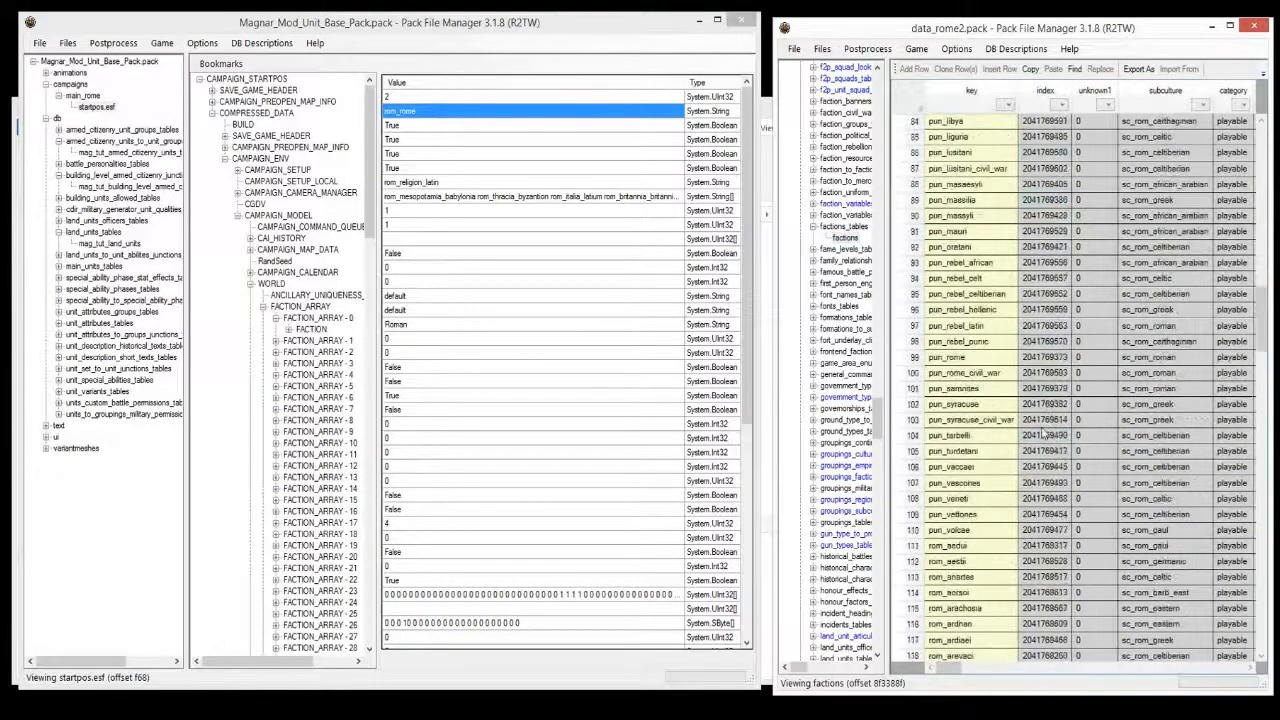
{"action": "scroll", "scroll_direction": "down", "scroll_amount": 3}
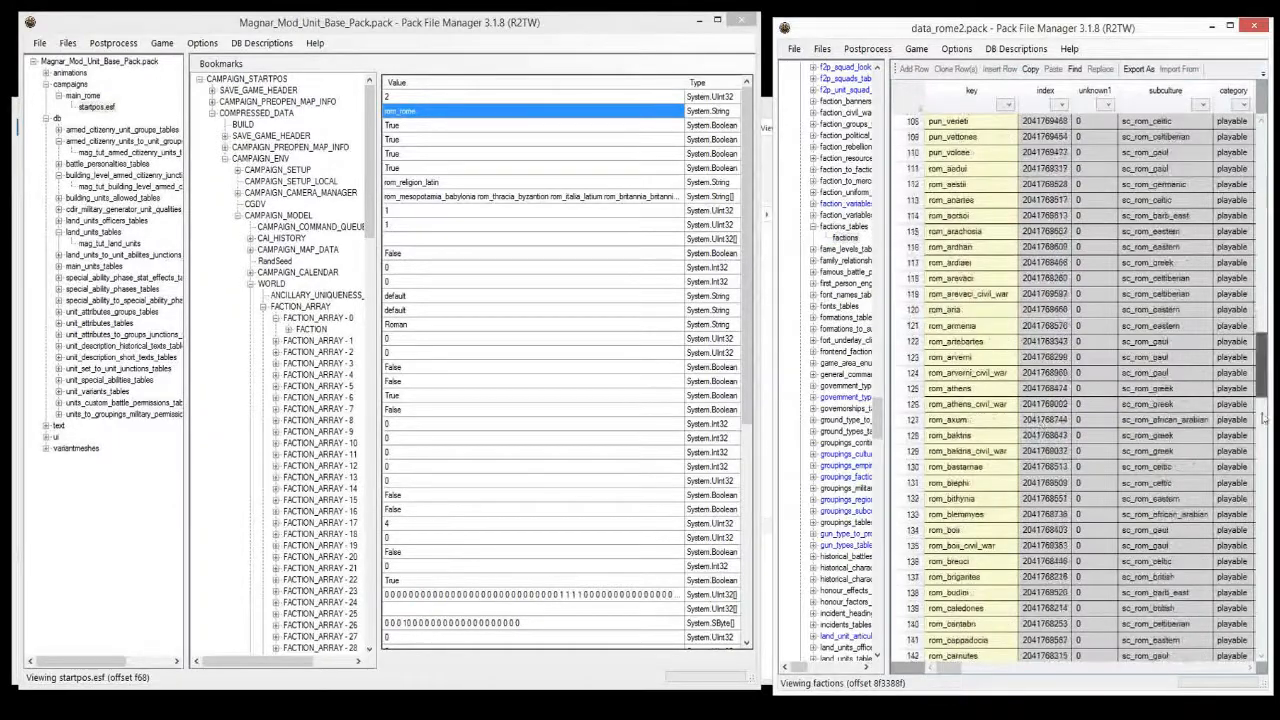
{"action": "scroll", "scroll_direction": "down", "scroll_amount": 3}
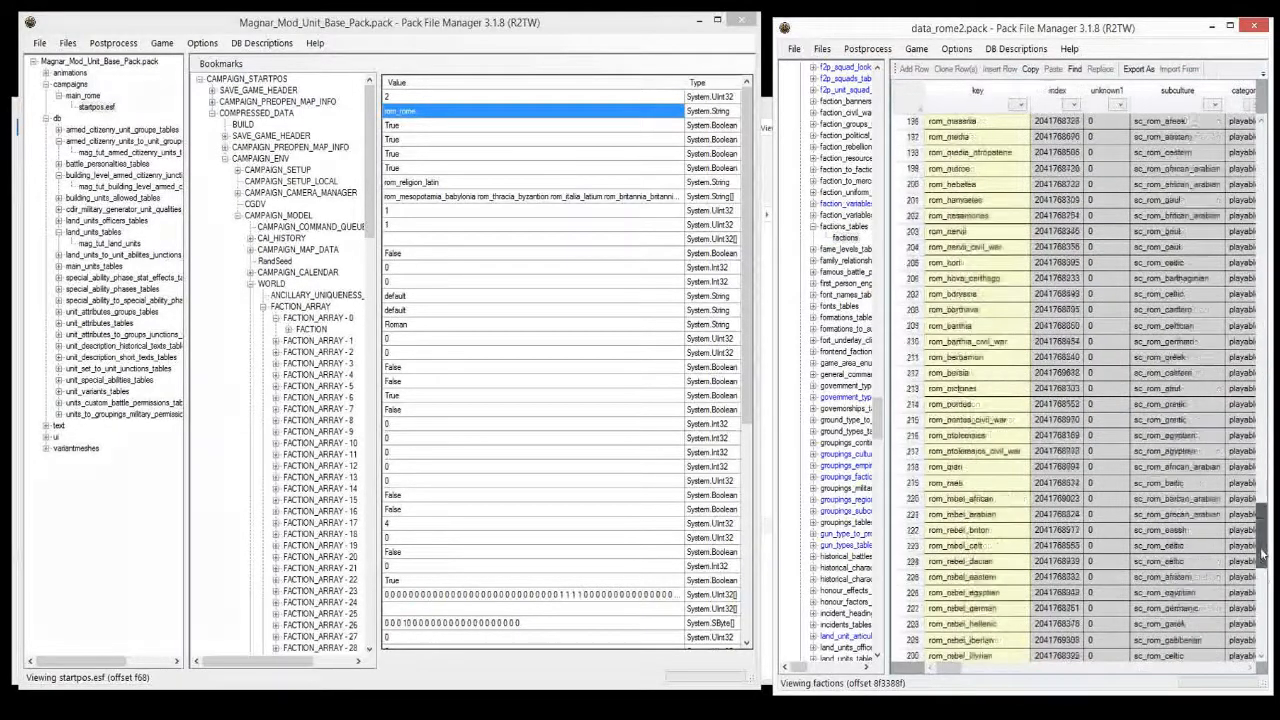
{"action": "left_click", "coordinate": [955, 608]}
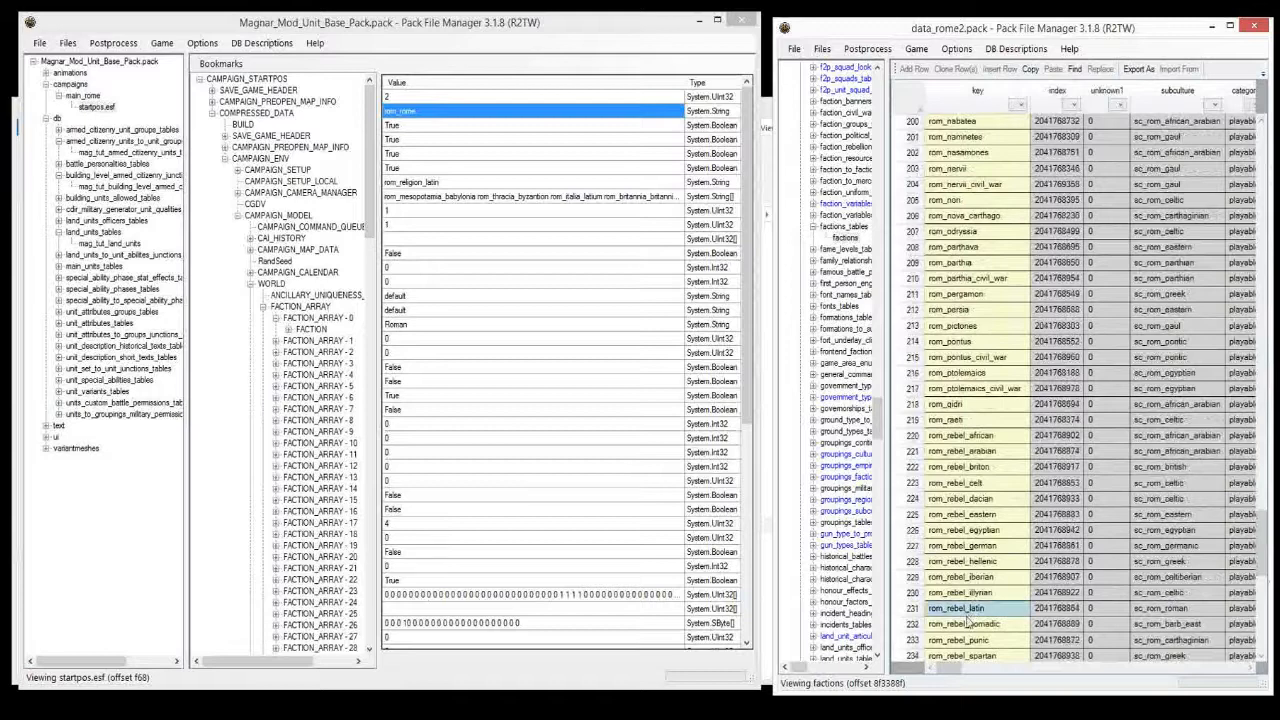
{"action": "scroll", "scroll_direction": "down", "scroll_amount": 3}
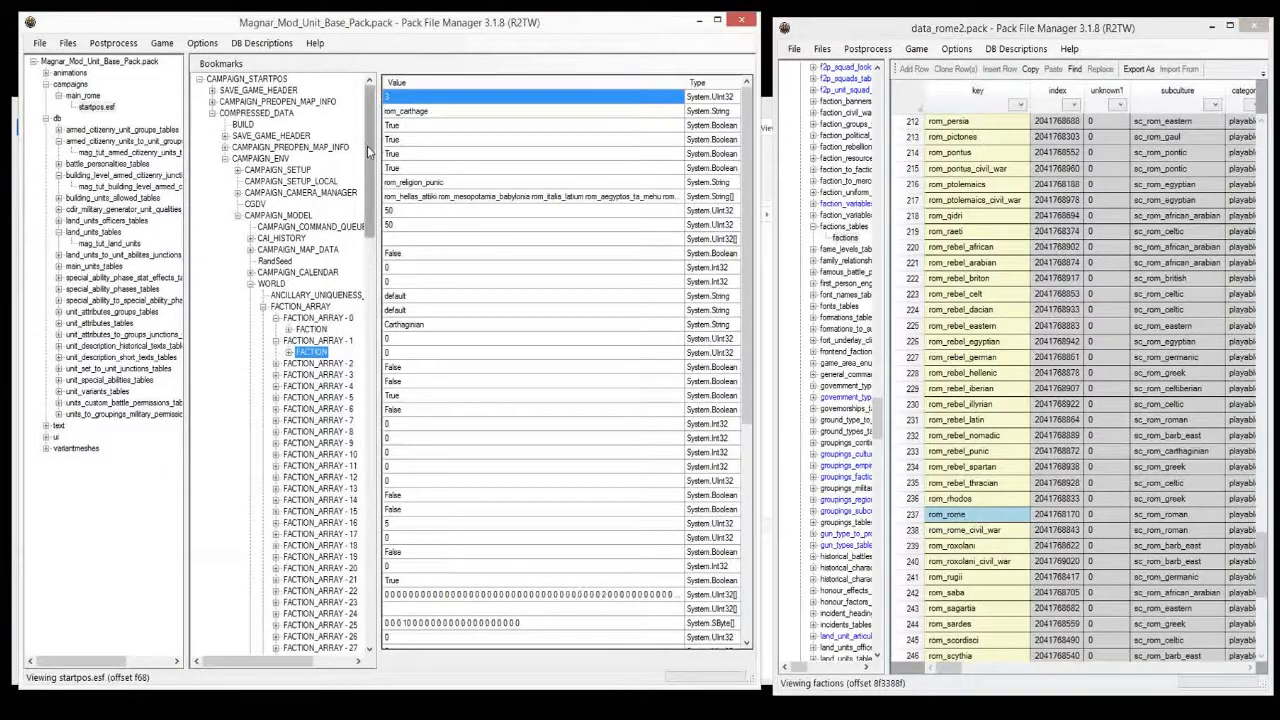
{"action": "scroll", "scroll_direction": "down", "scroll_amount": 3}
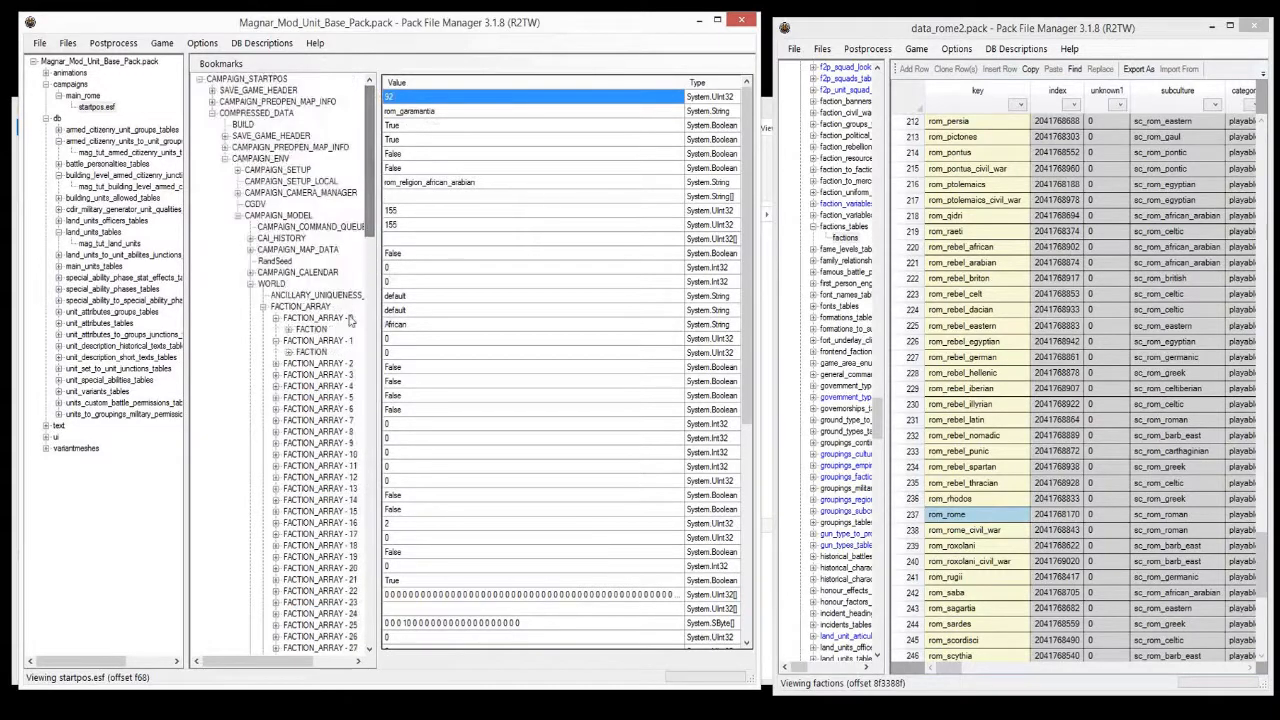
{"action": "left_click", "coordinate": [311, 329]}
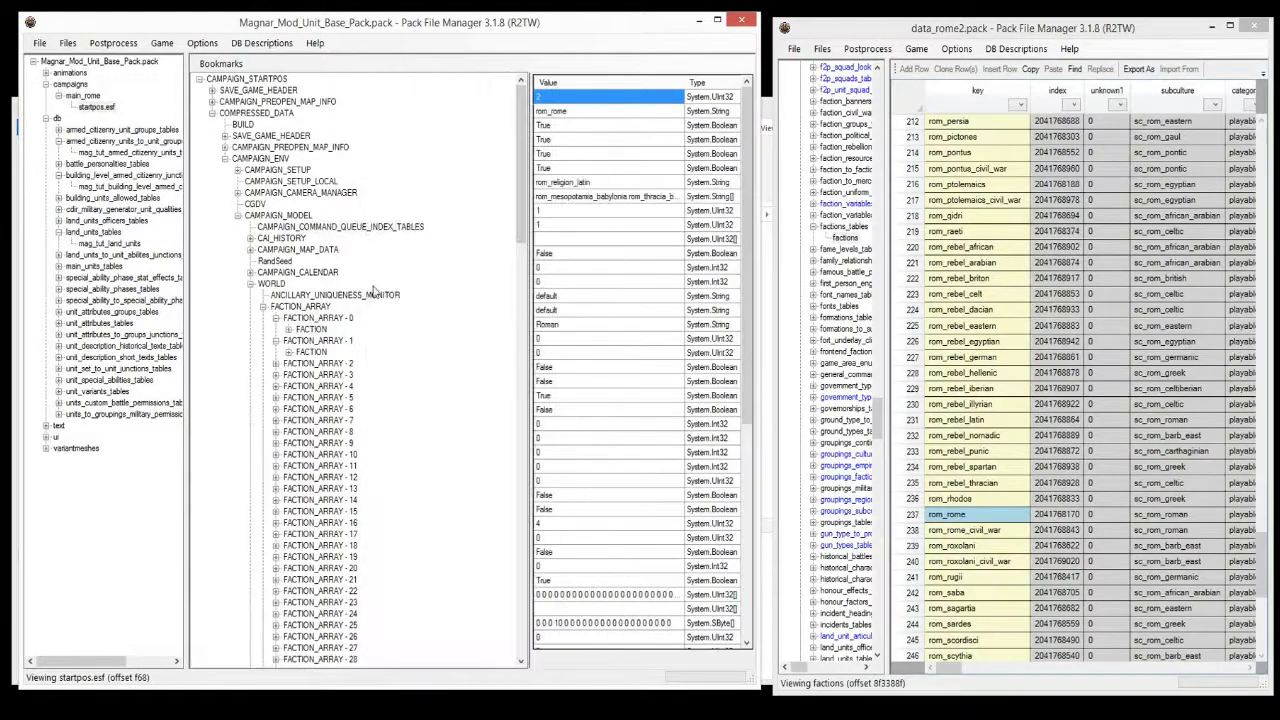
Expand rom_rome's ARMY_ARRAY - 0 to its first unit's record key, Rom_Principes_Four
{"action": "left_click", "coordinate": [311, 329]}
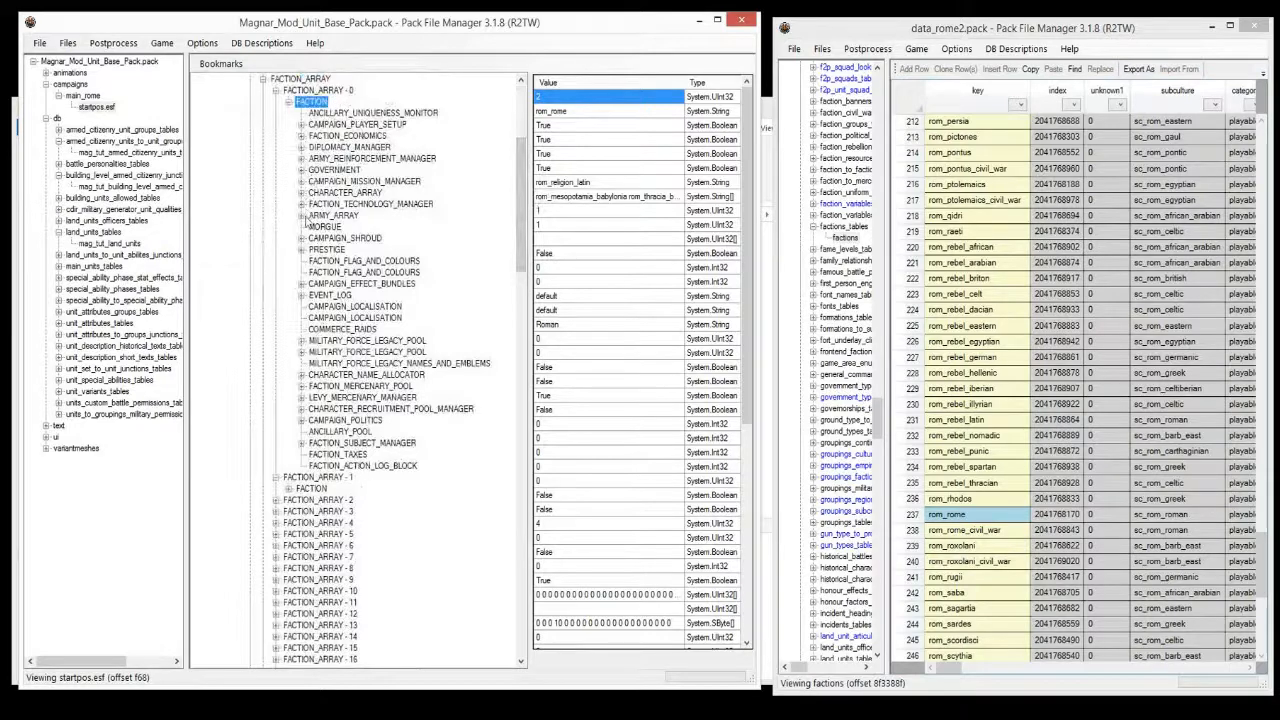
{"action": "left_click", "coordinate": [302, 215]}
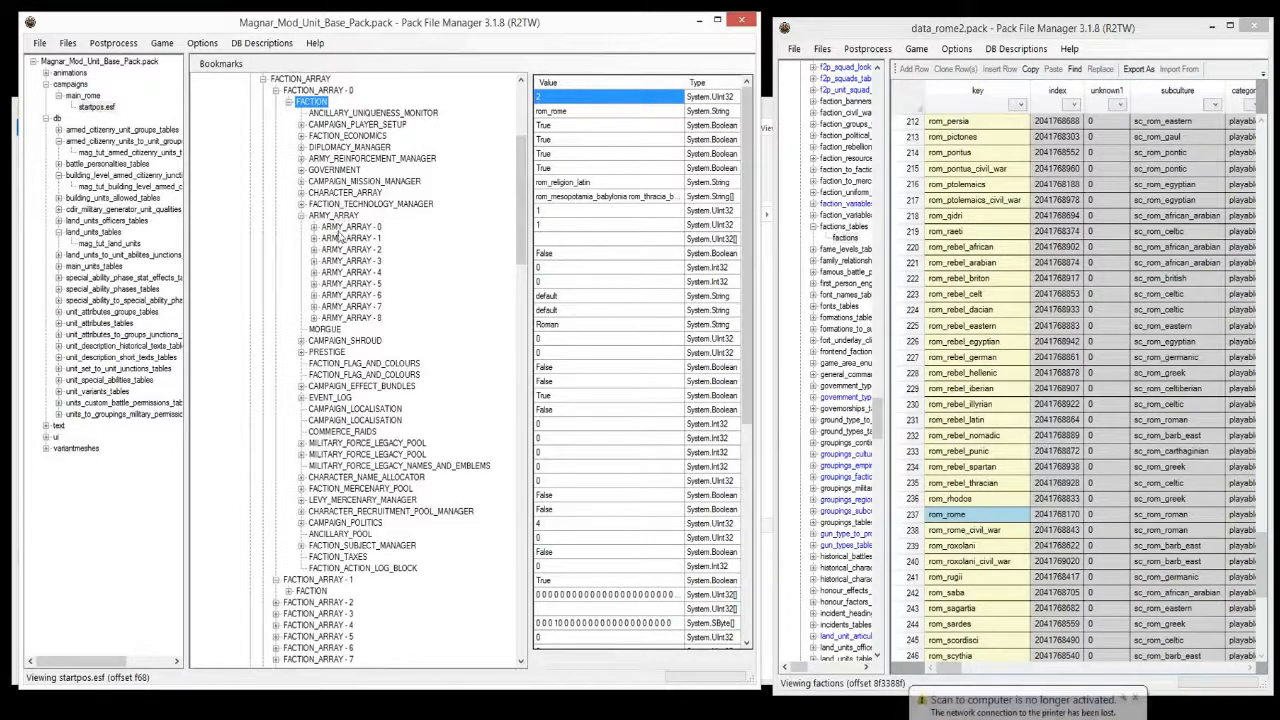
{"action": "left_click", "coordinate": [350, 226]}
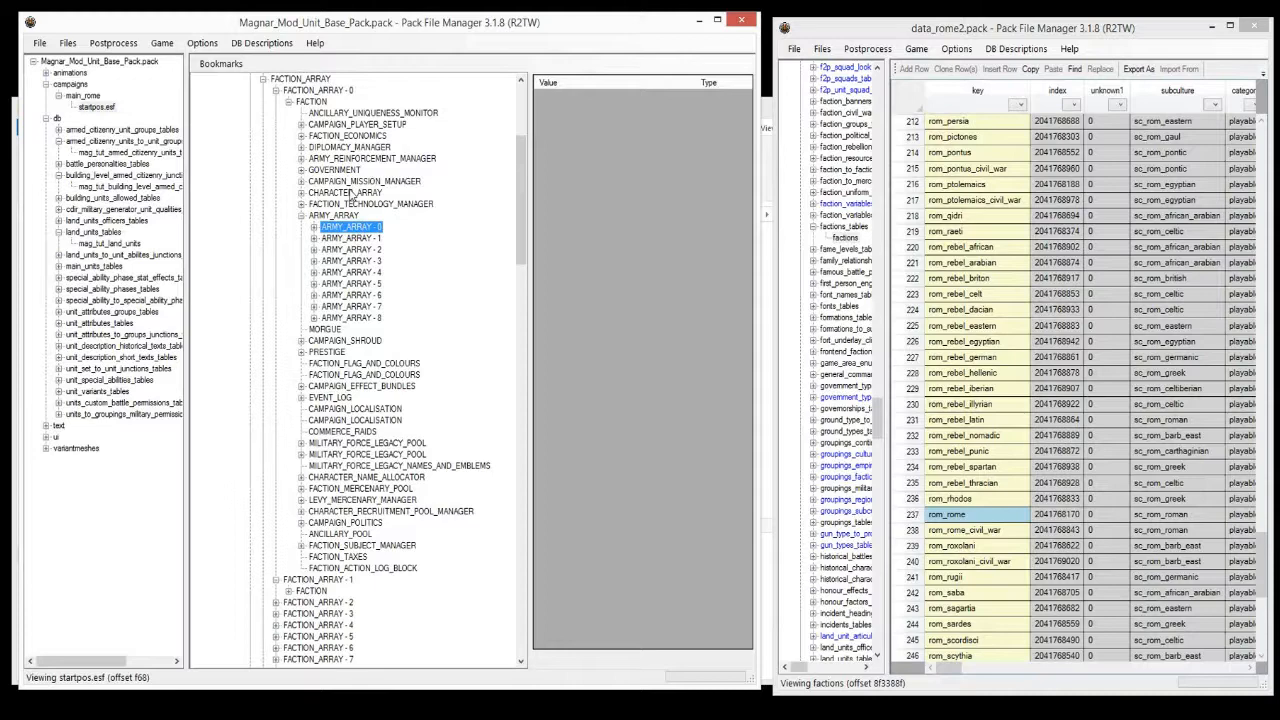
{"action": "mouse_move", "coordinate": [345, 190]}
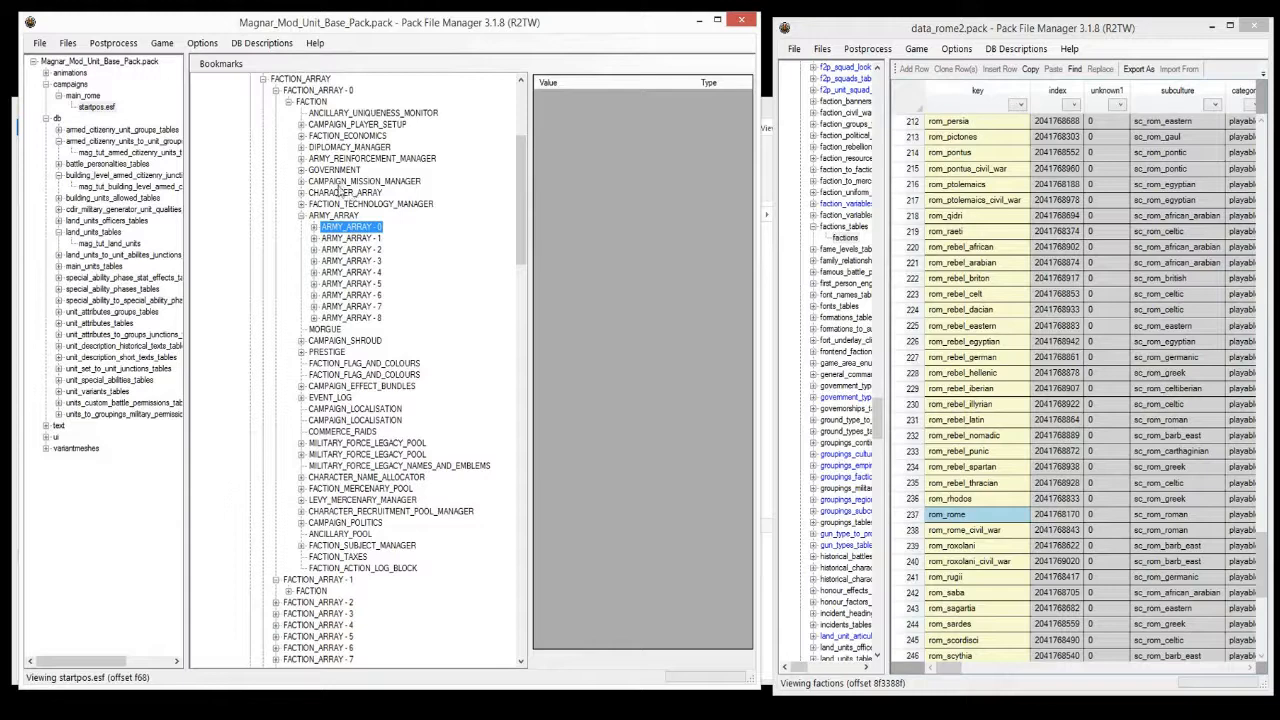
{"action": "left_click", "coordinate": [302, 226]}
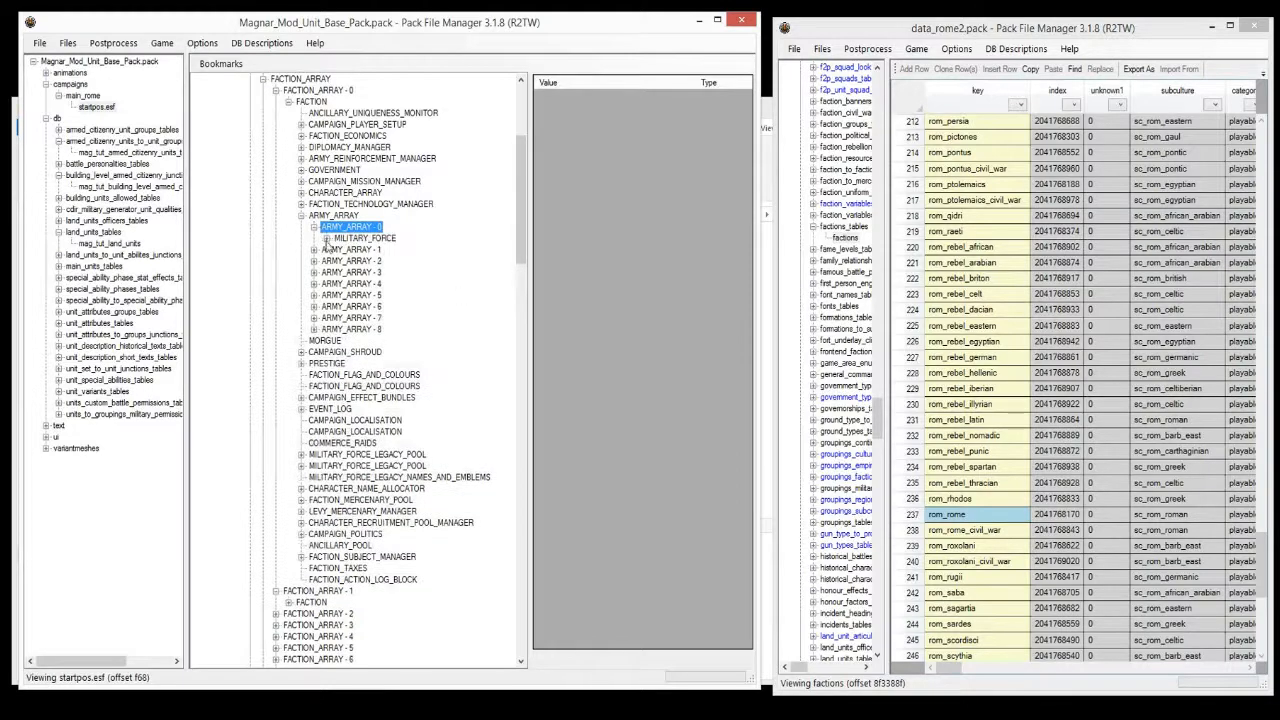
{"action": "left_click", "coordinate": [315, 238]}
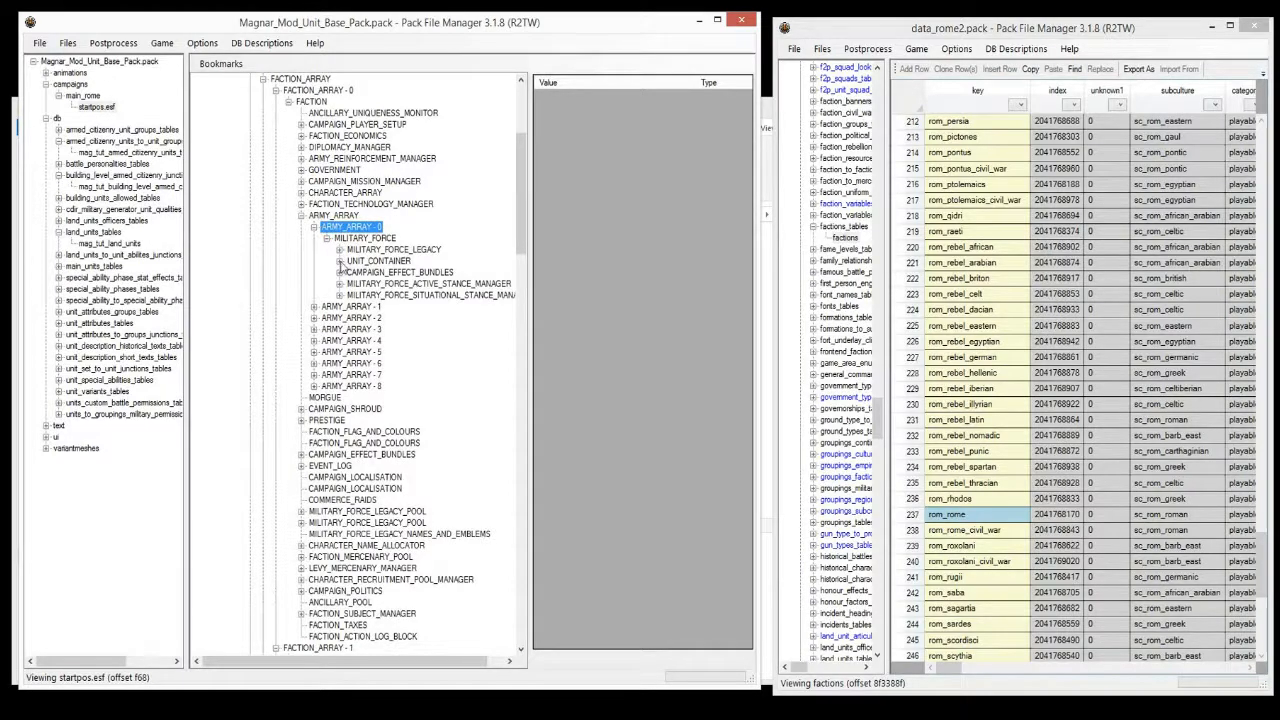
{"action": "left_click", "coordinate": [340, 261]}
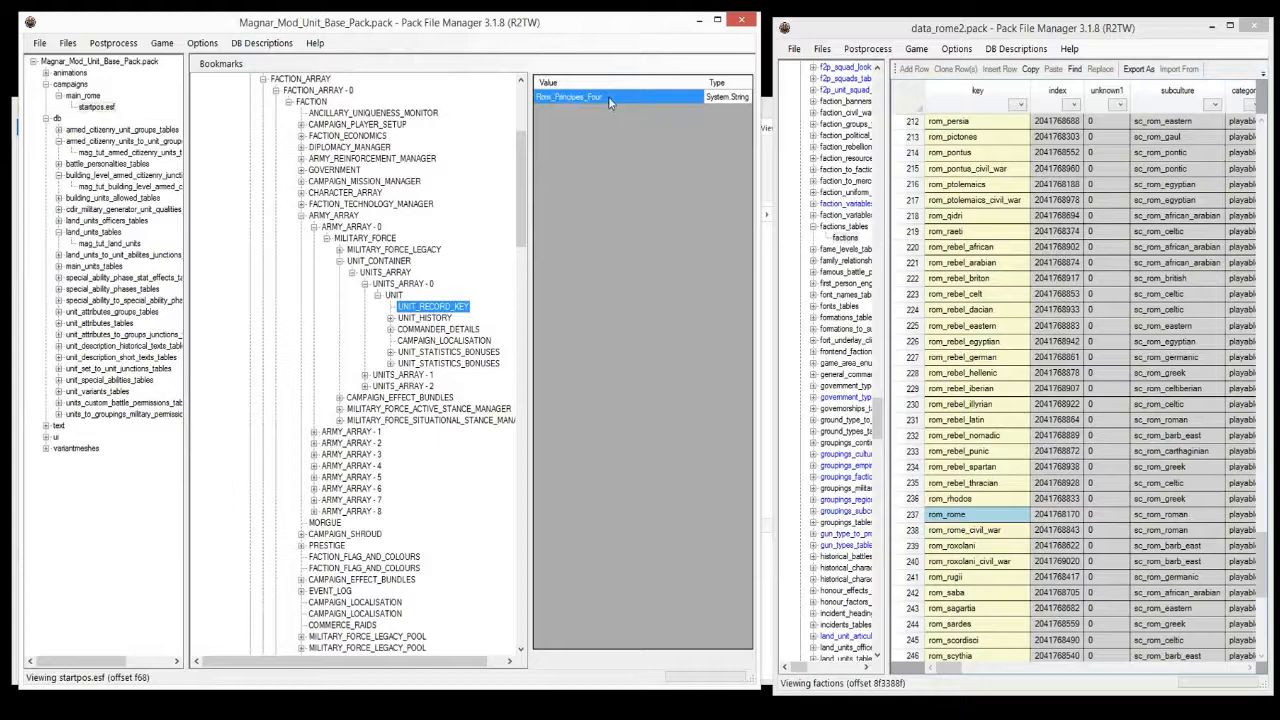
{"action": "mouse_move", "coordinate": [593, 98]}
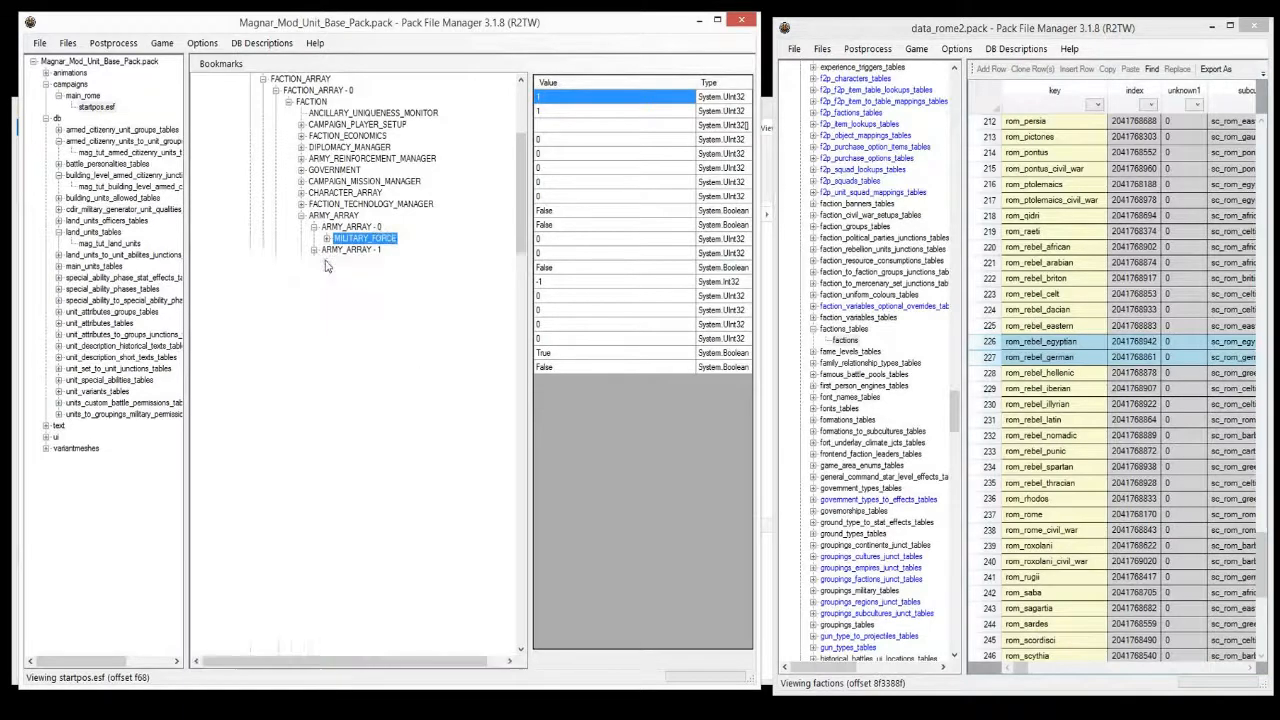
Reveal Rom_Hastati in rom_rome's second army, then open mag_tut_armed_citizenry_units_to_unit_groups_junctions
{"action": "left_click", "coordinate": [314, 249]}
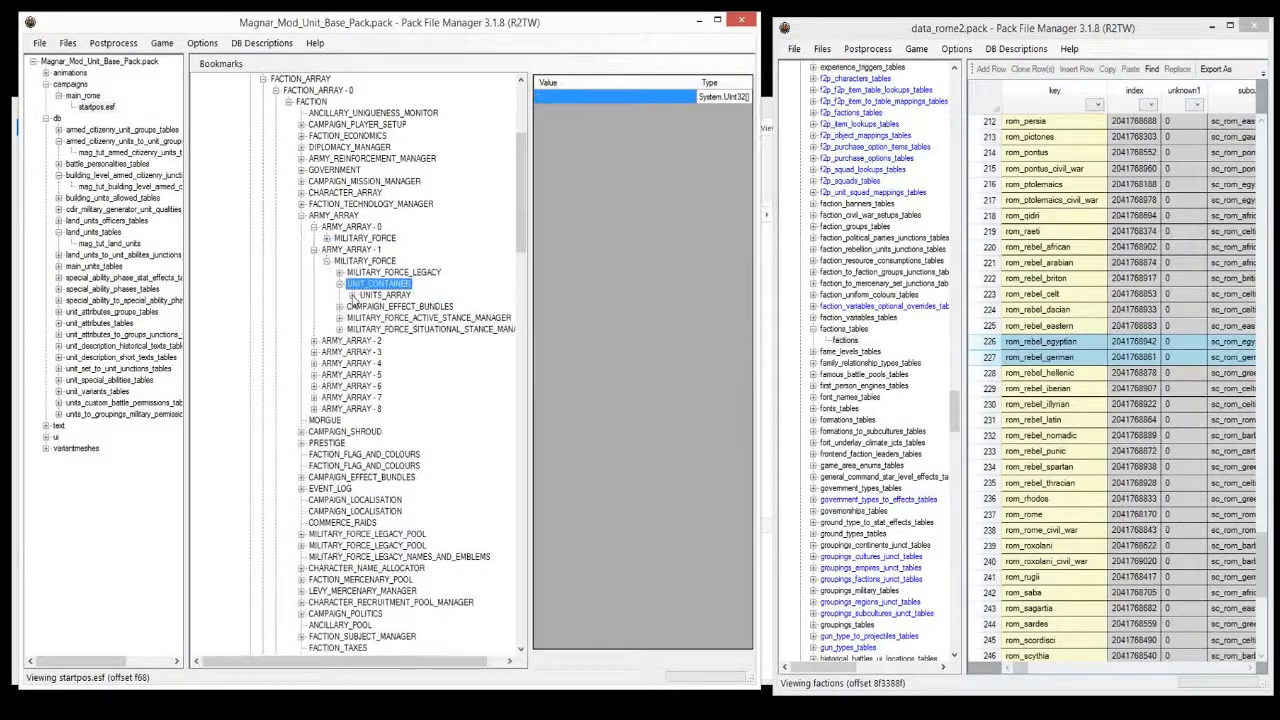
{"action": "left_click", "coordinate": [378, 284]}
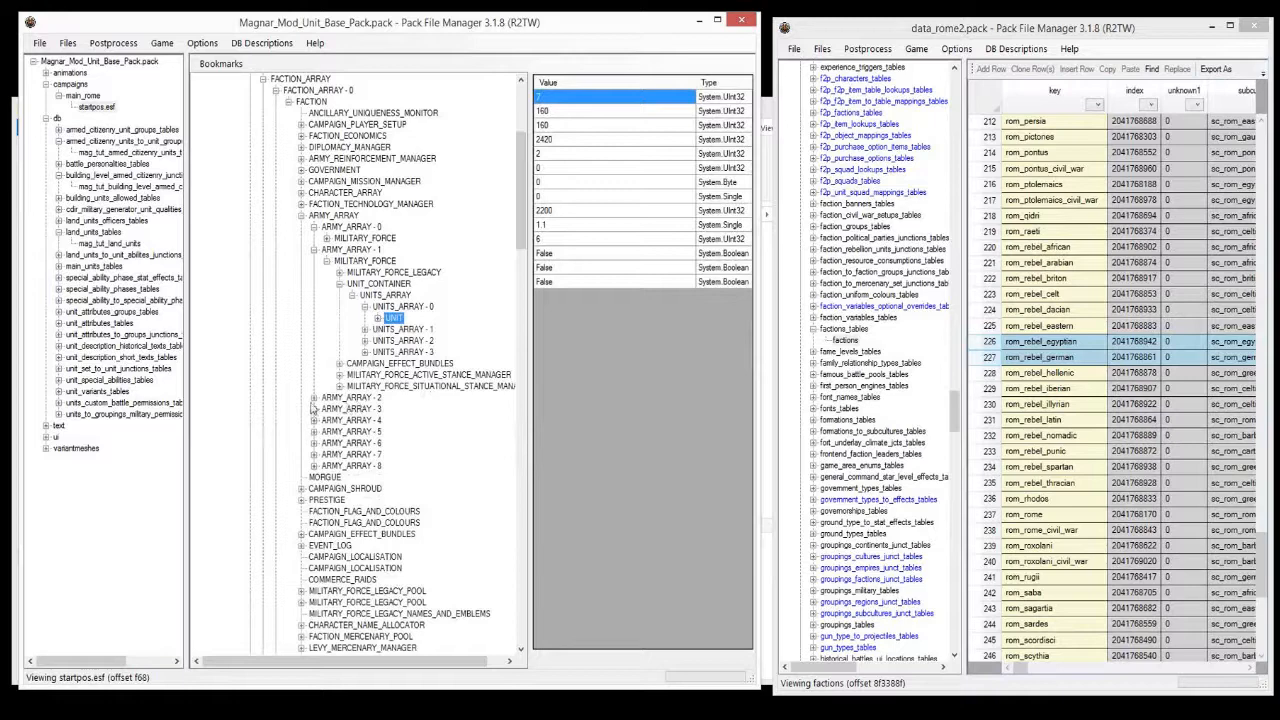
{"action": "left_click", "coordinate": [367, 328]}
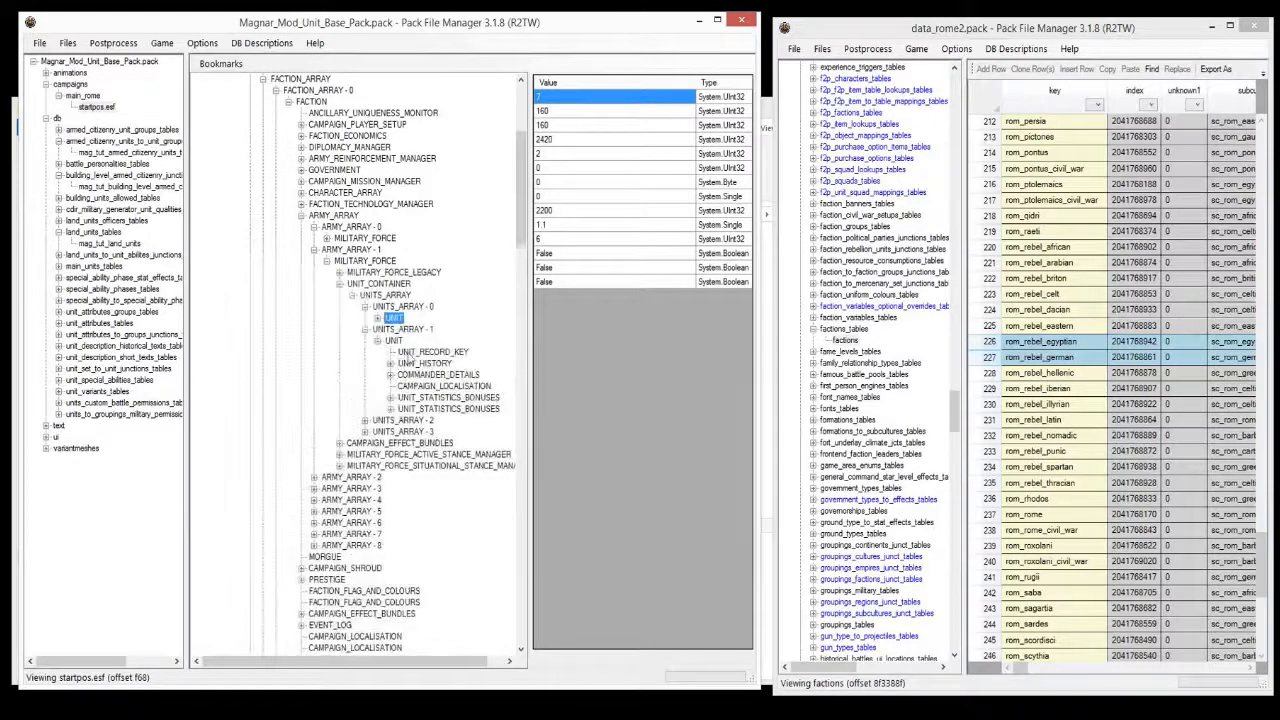
{"action": "left_click", "coordinate": [432, 351]}
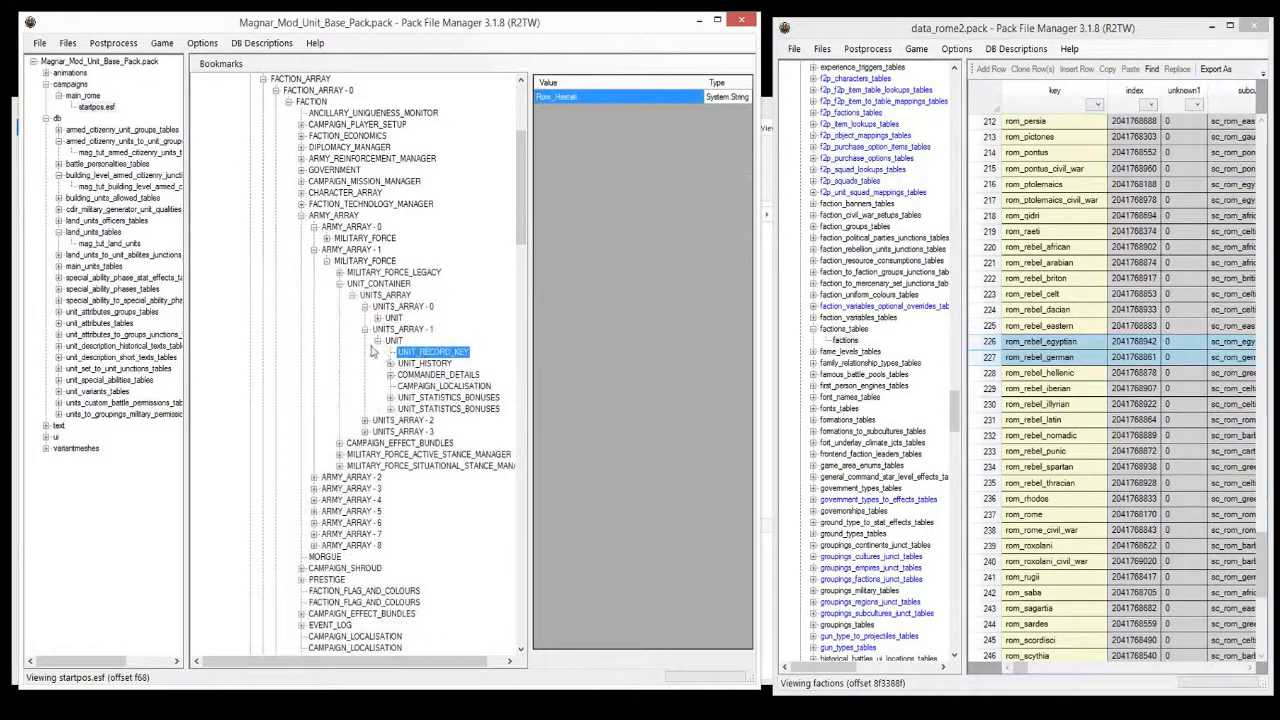
{"action": "mouse_move", "coordinate": [447, 253]}
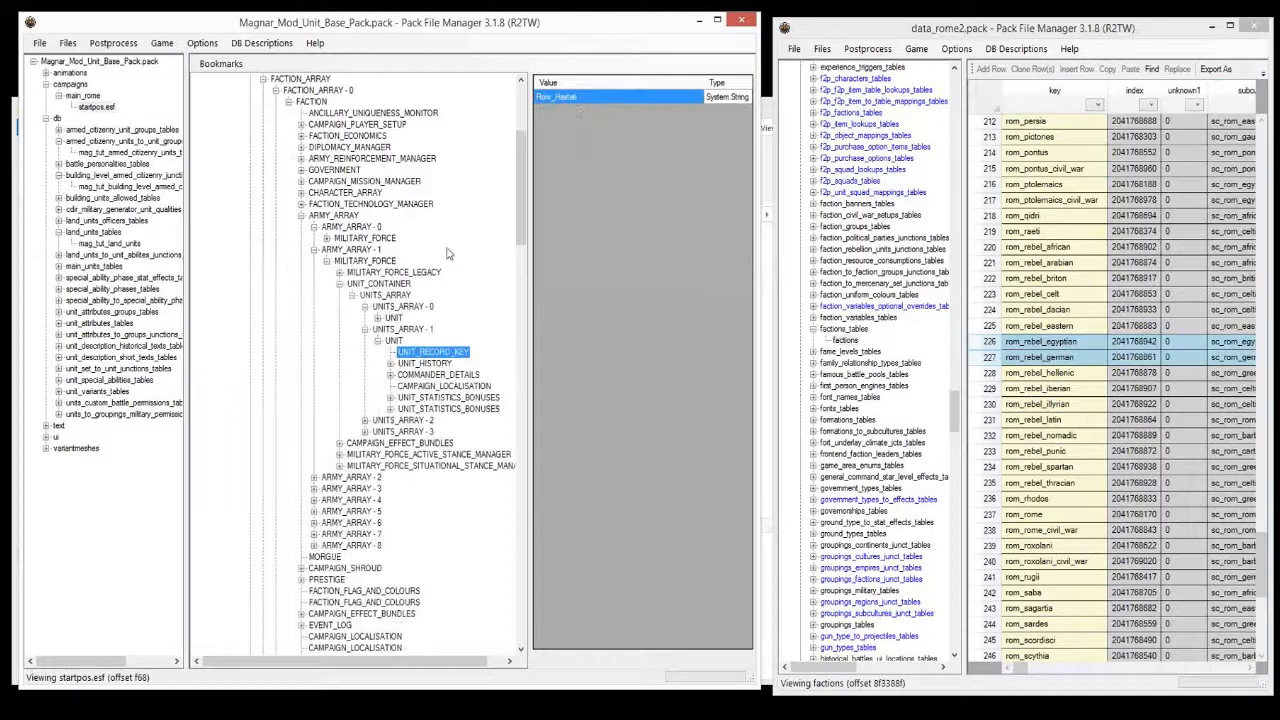
{"action": "left_click", "coordinate": [394, 340]}
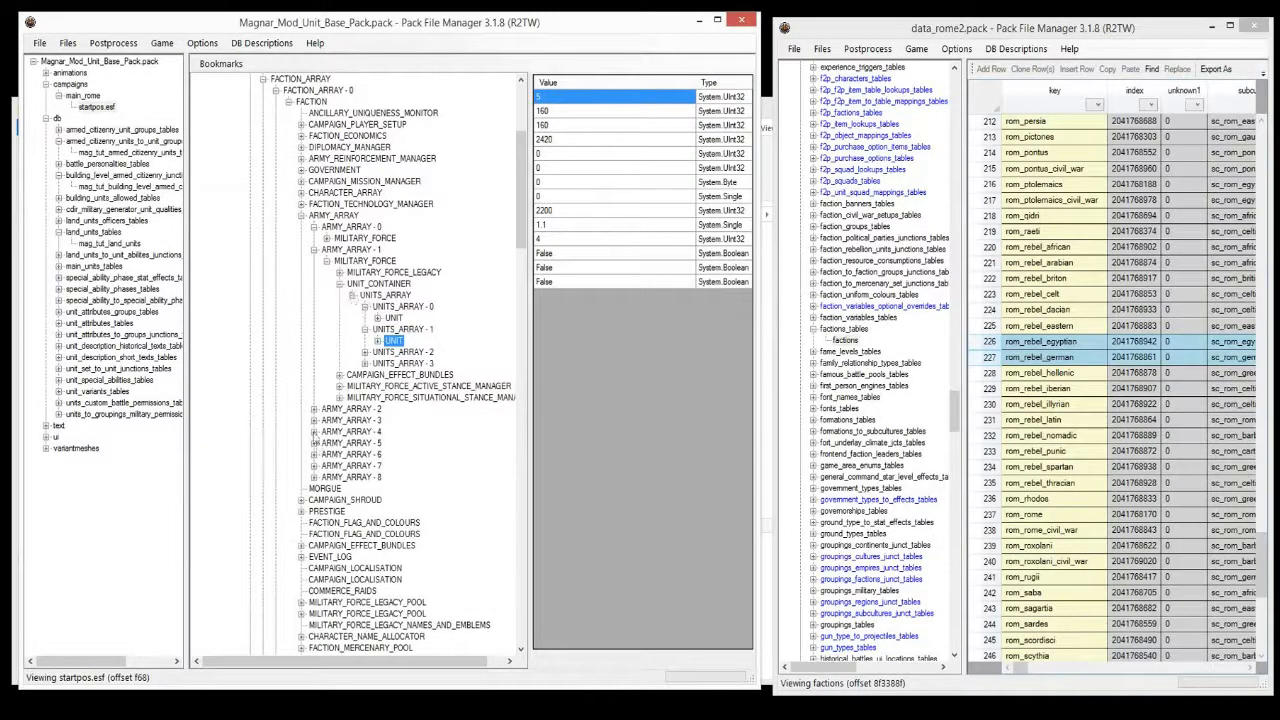
{"action": "left_click", "coordinate": [352, 431]}
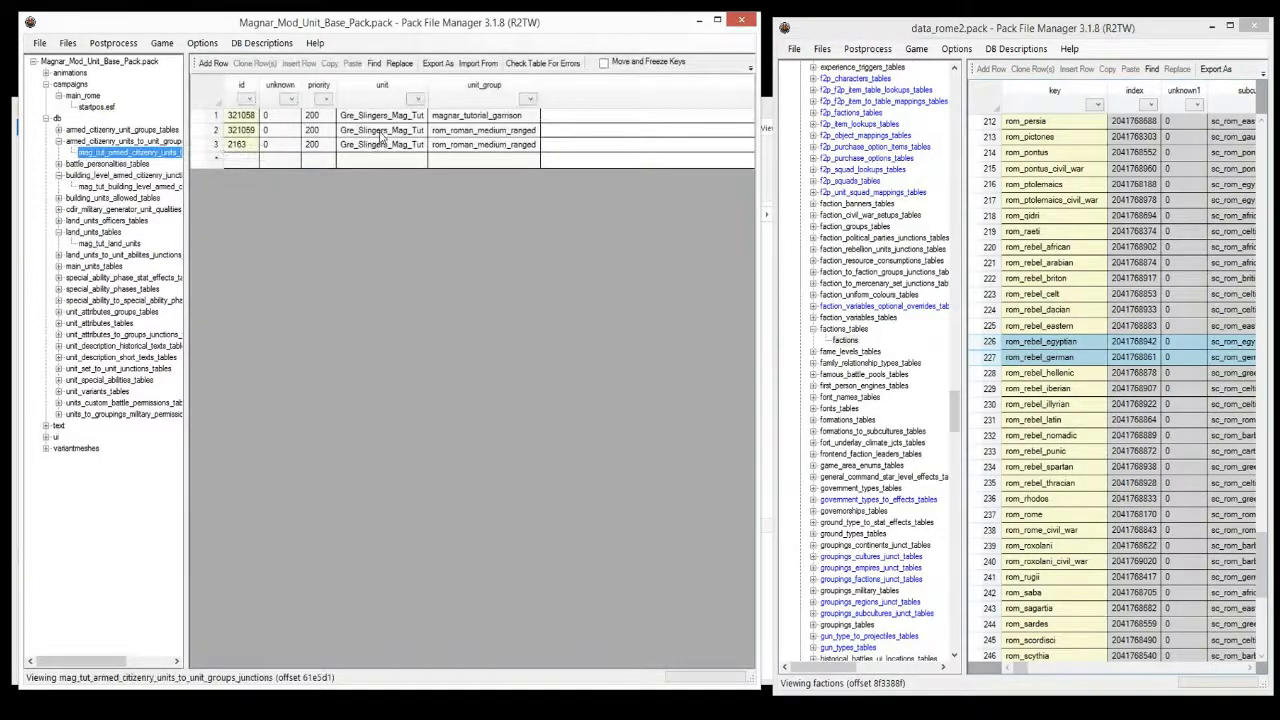
Copy the Gre_Slingers_Mag_Tut cell from the garrison units table
{"action": "right_click", "coordinate": [382, 130]}
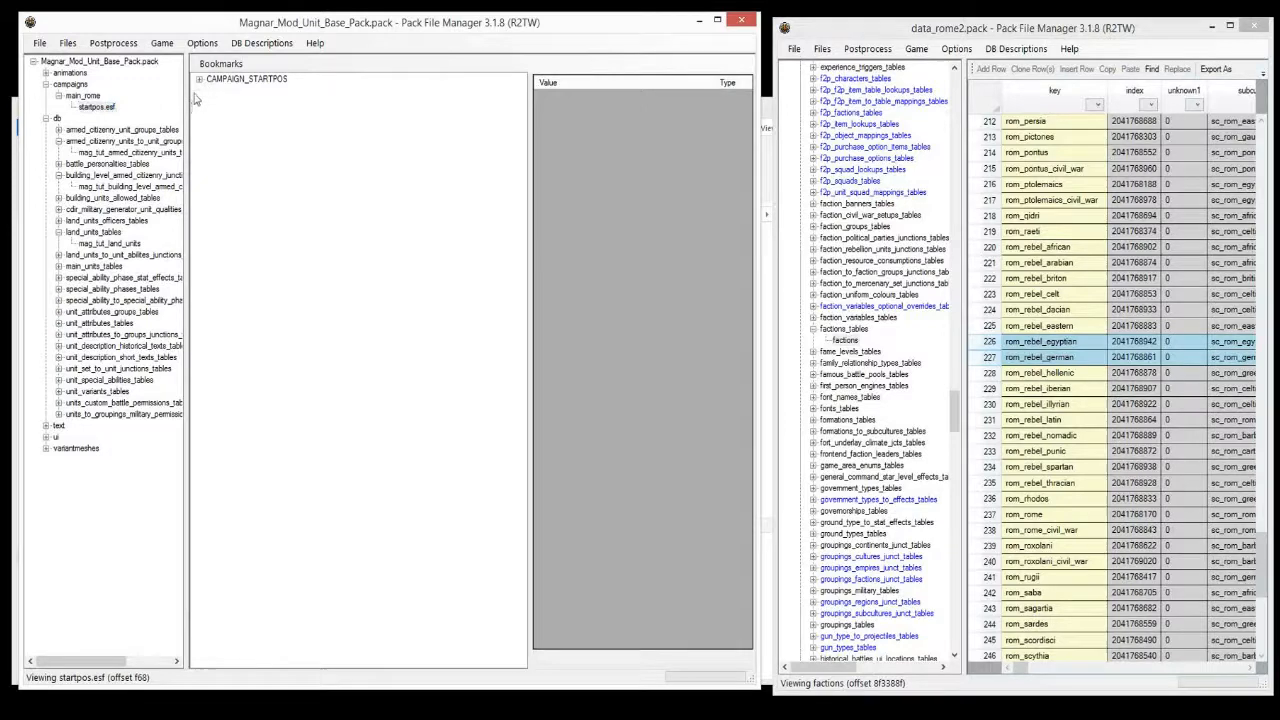
Expand startpos.esf down to rom_rome's second army unit container
{"action": "left_click", "coordinate": [200, 78]}
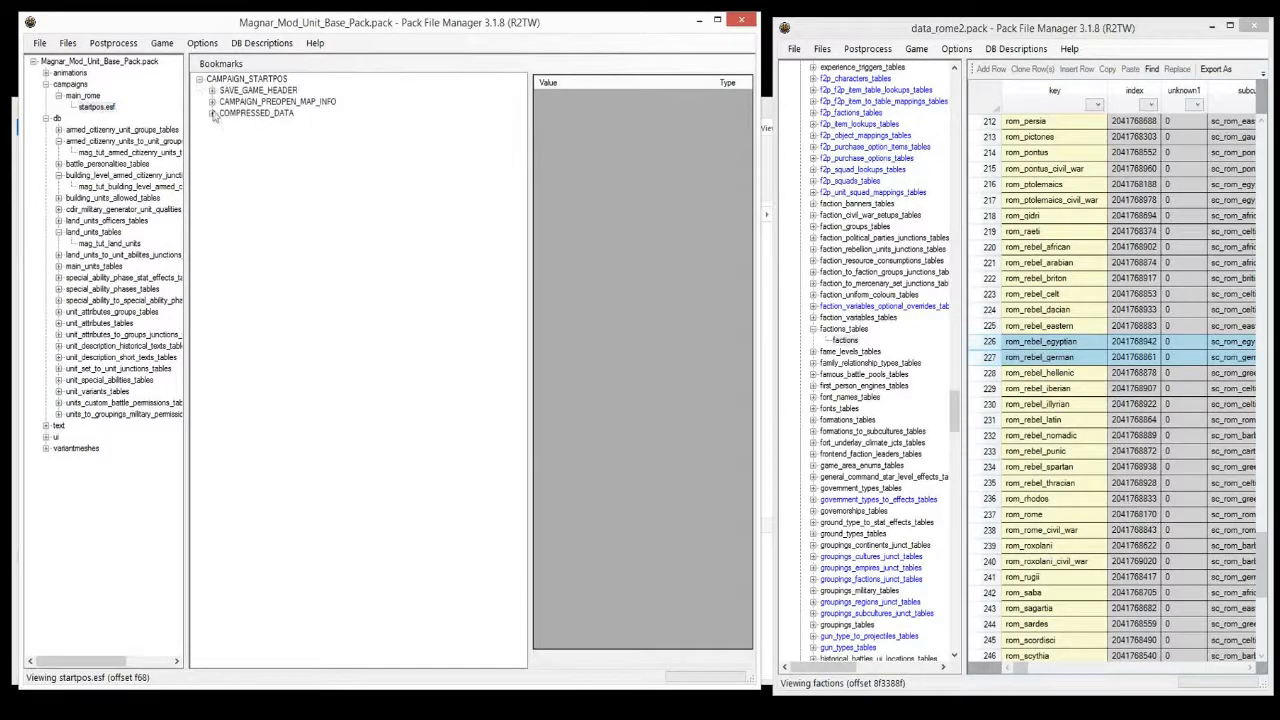
{"action": "left_click", "coordinate": [213, 112]}
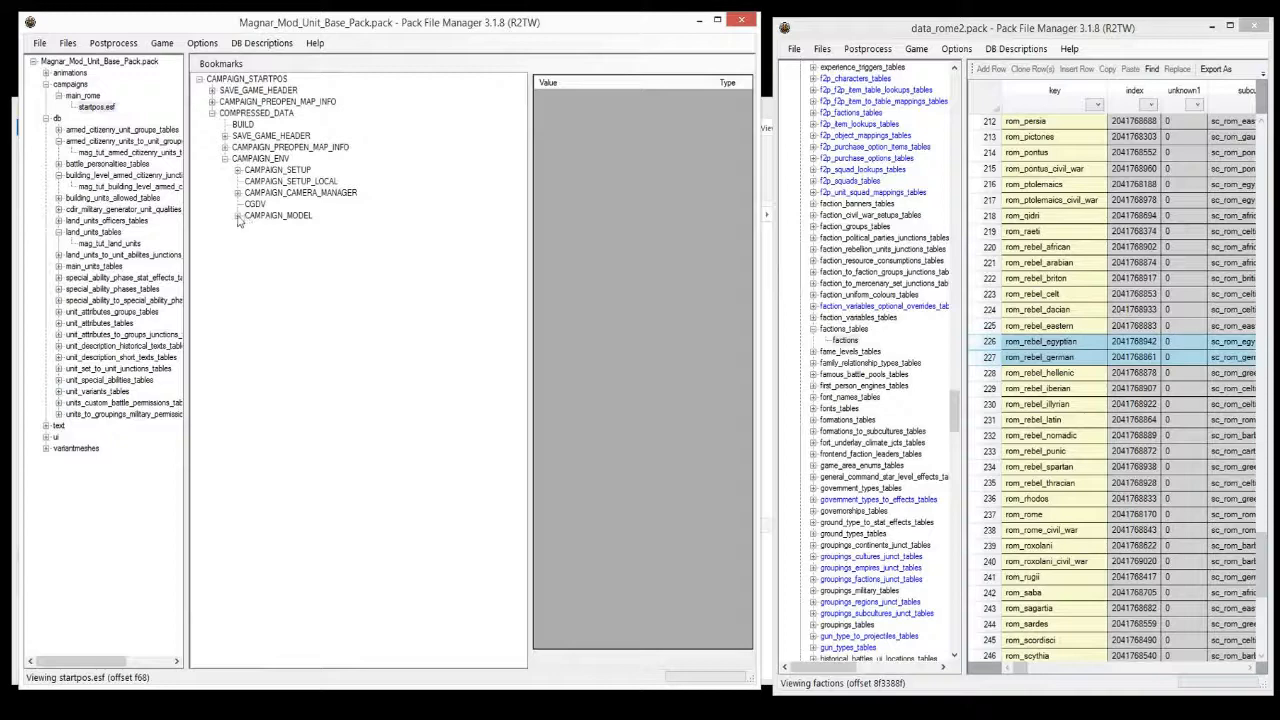
{"action": "left_click", "coordinate": [240, 215]}
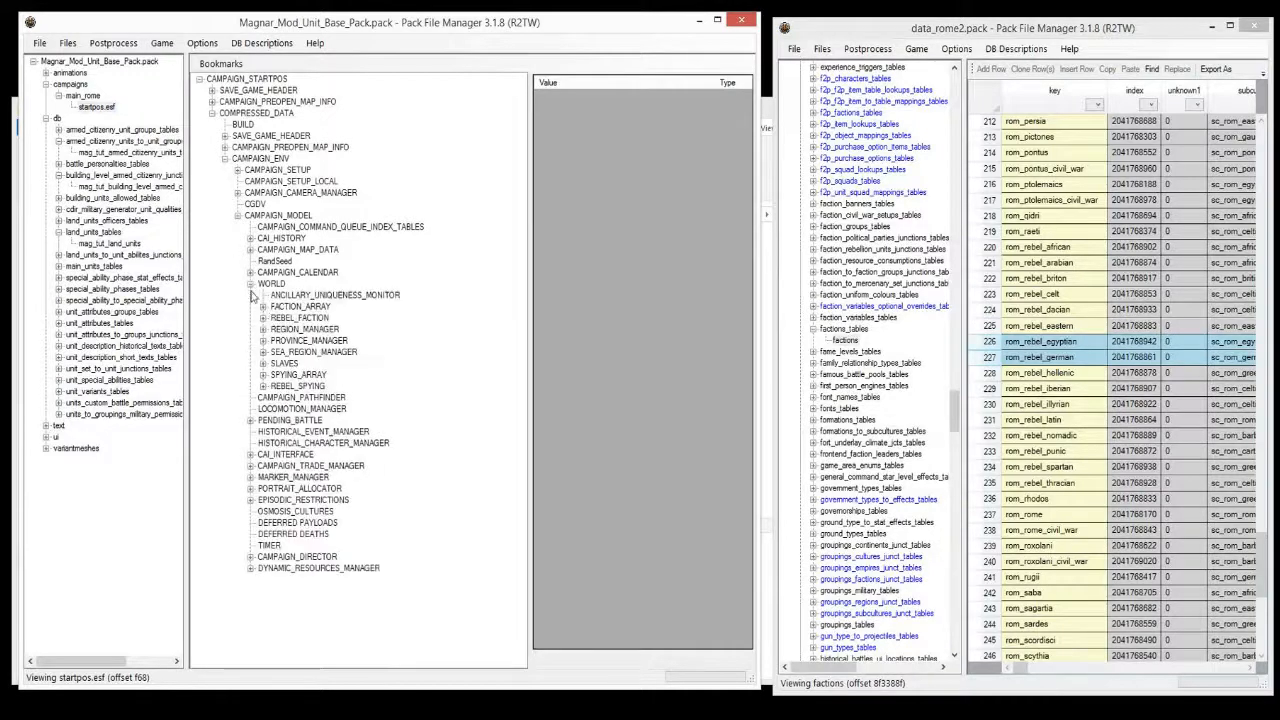
{"action": "left_click", "coordinate": [275, 306]}
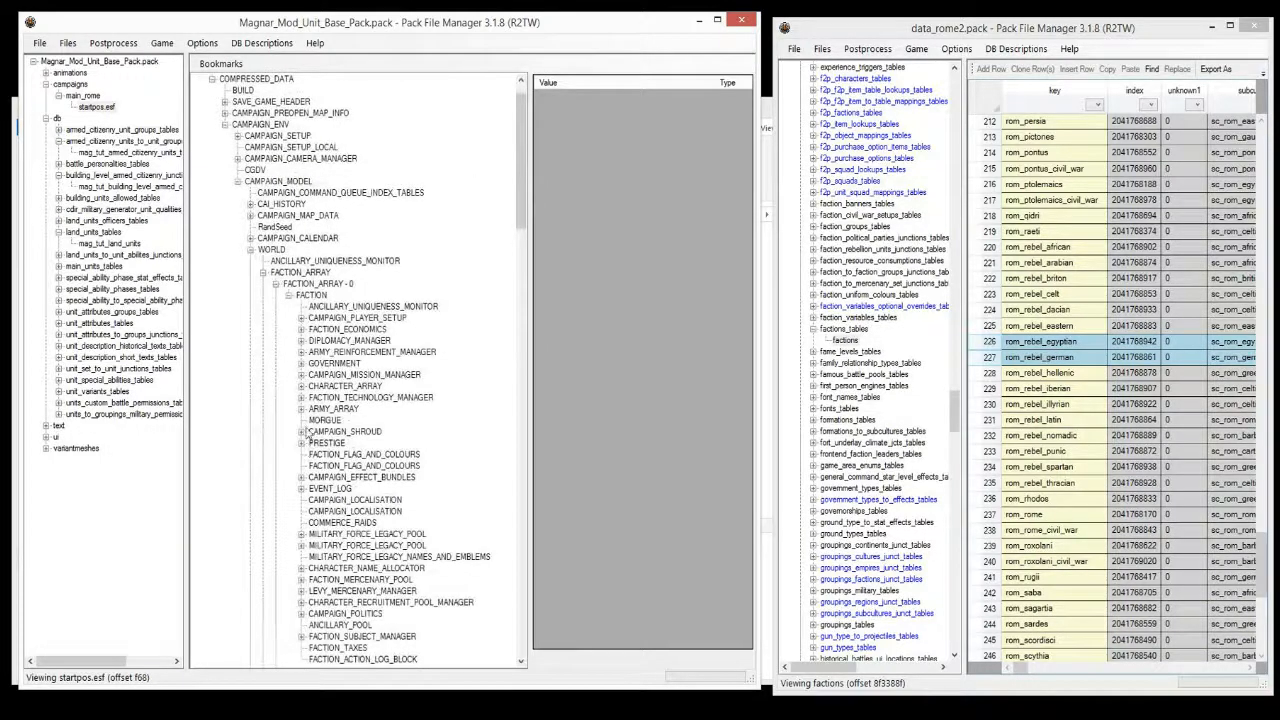
{"action": "left_click", "coordinate": [302, 408]}
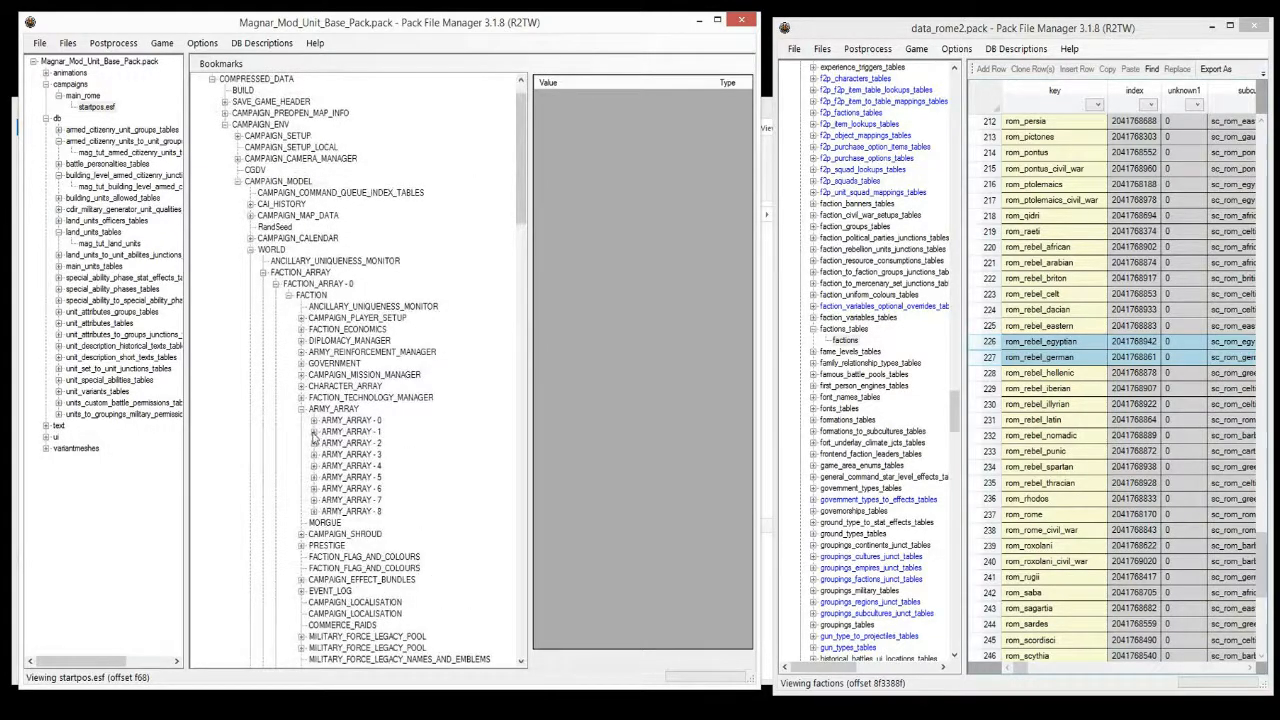
{"action": "left_click", "coordinate": [303, 431]}
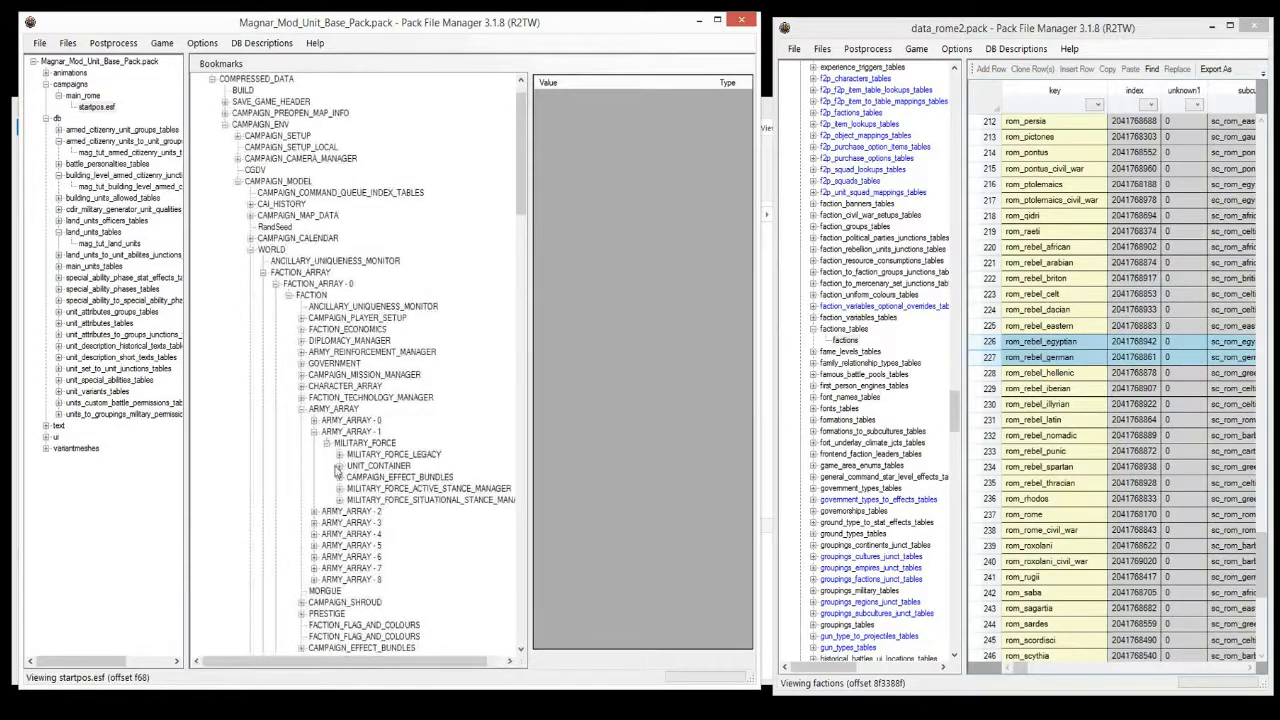
{"action": "left_click", "coordinate": [340, 465]}
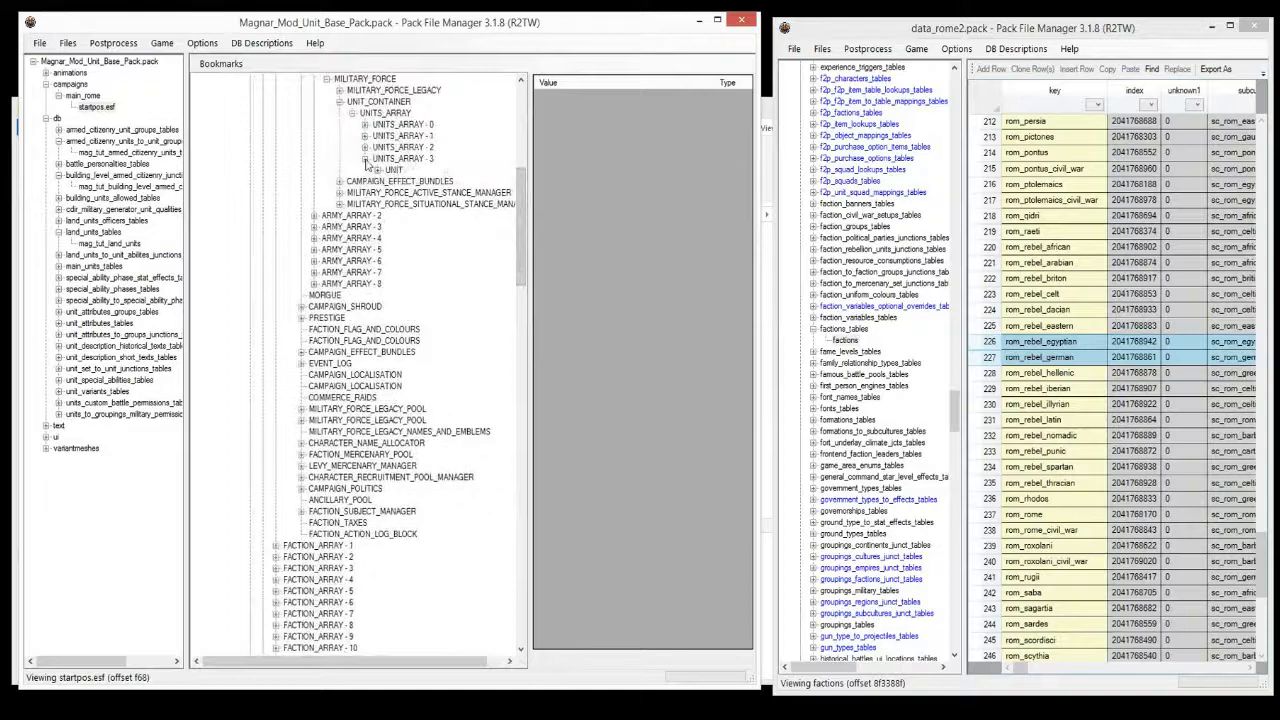
Replace the fourth unit's record key Rom_Levies with pasted Gre_Slingers_Mag_Tut
{"action": "left_click", "coordinate": [367, 169]}
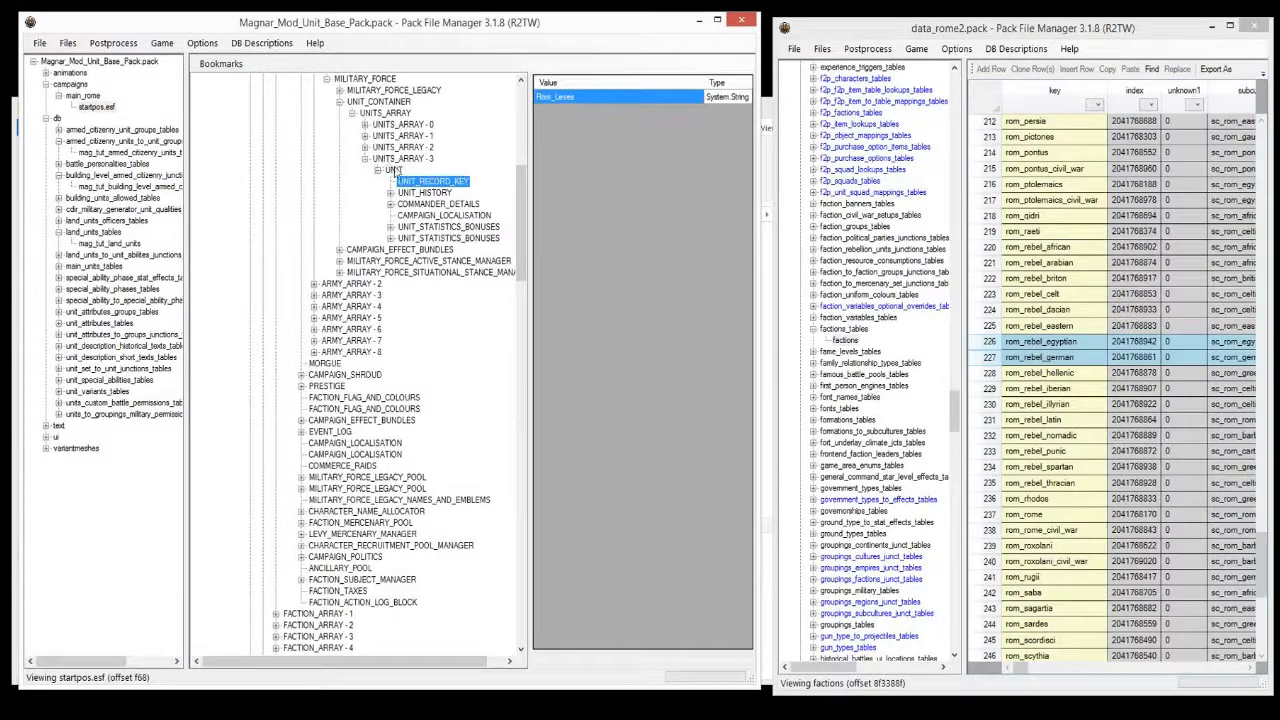
{"action": "left_click", "coordinate": [393, 170]}
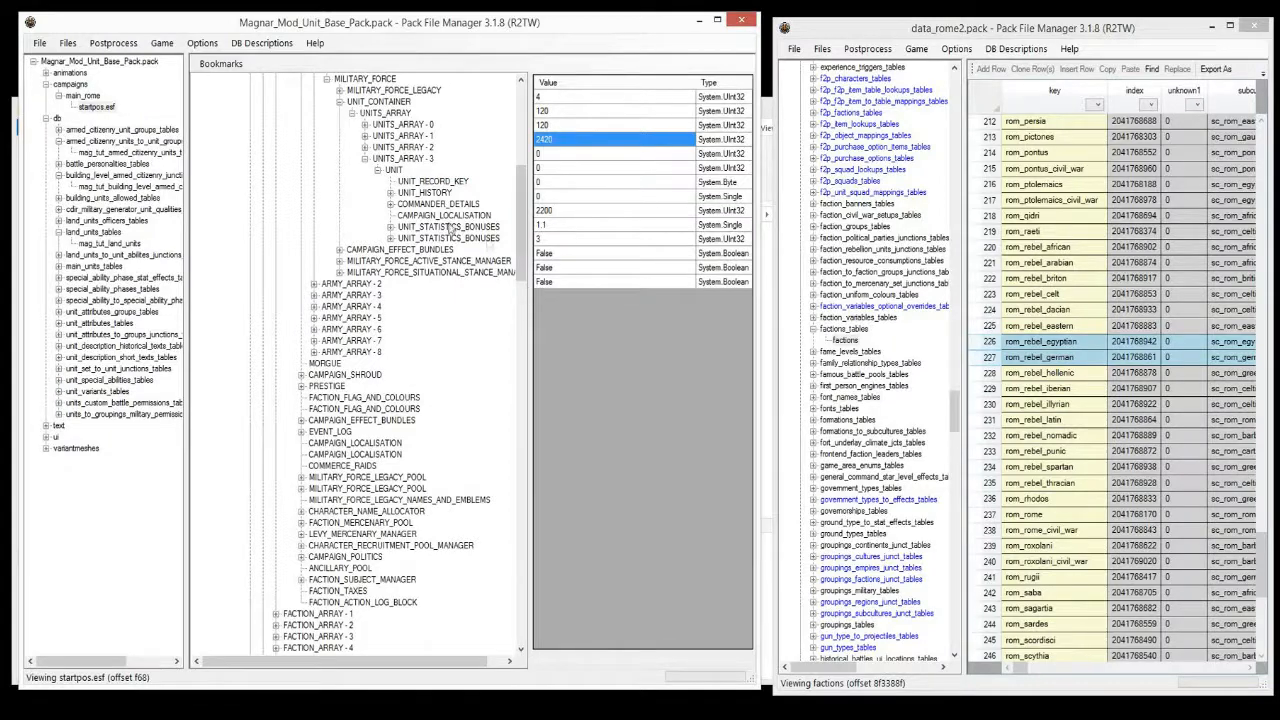
{"action": "left_click", "coordinate": [432, 181]}
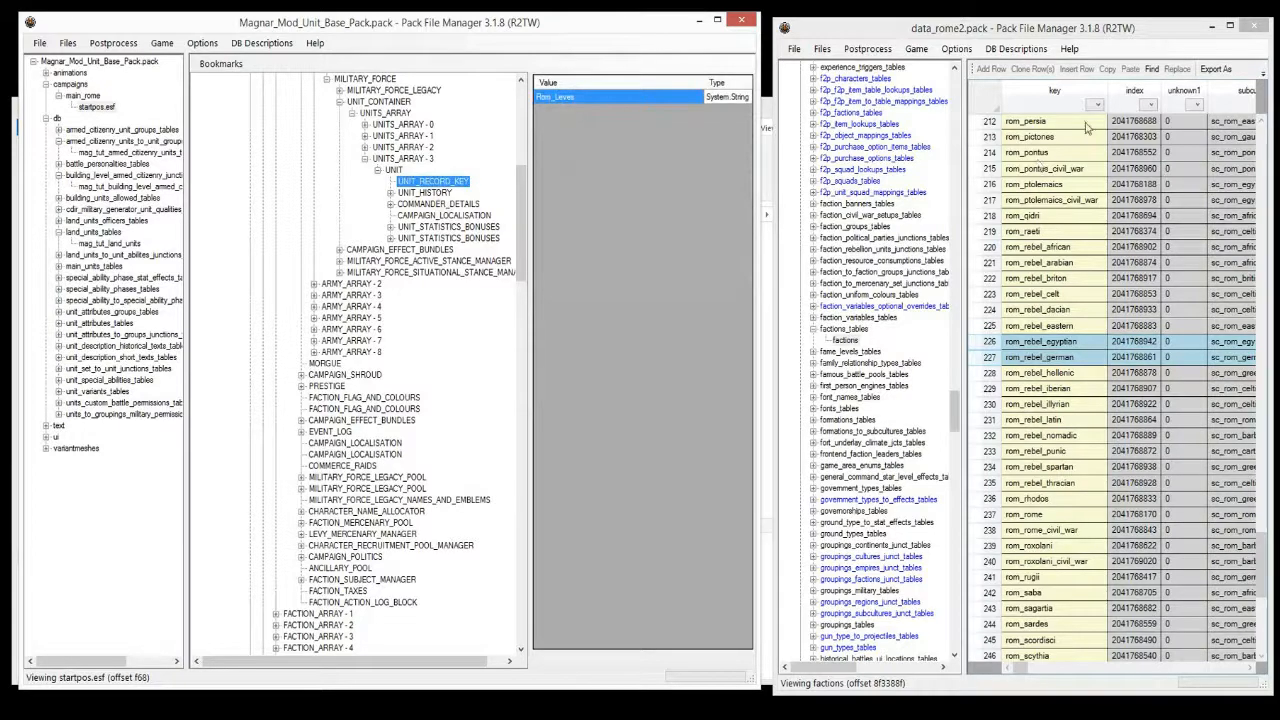
{"action": "mouse_move", "coordinate": [285, 328]}
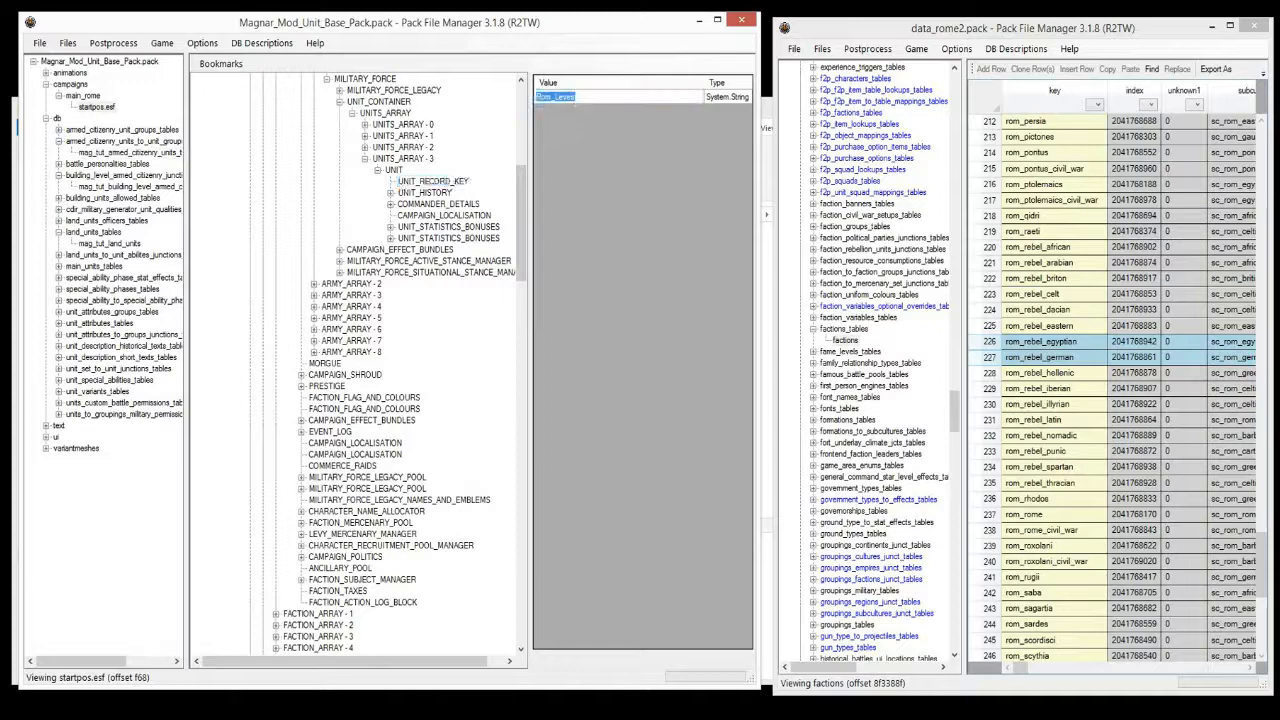
{"action": "right_click", "coordinate": [556, 96]}
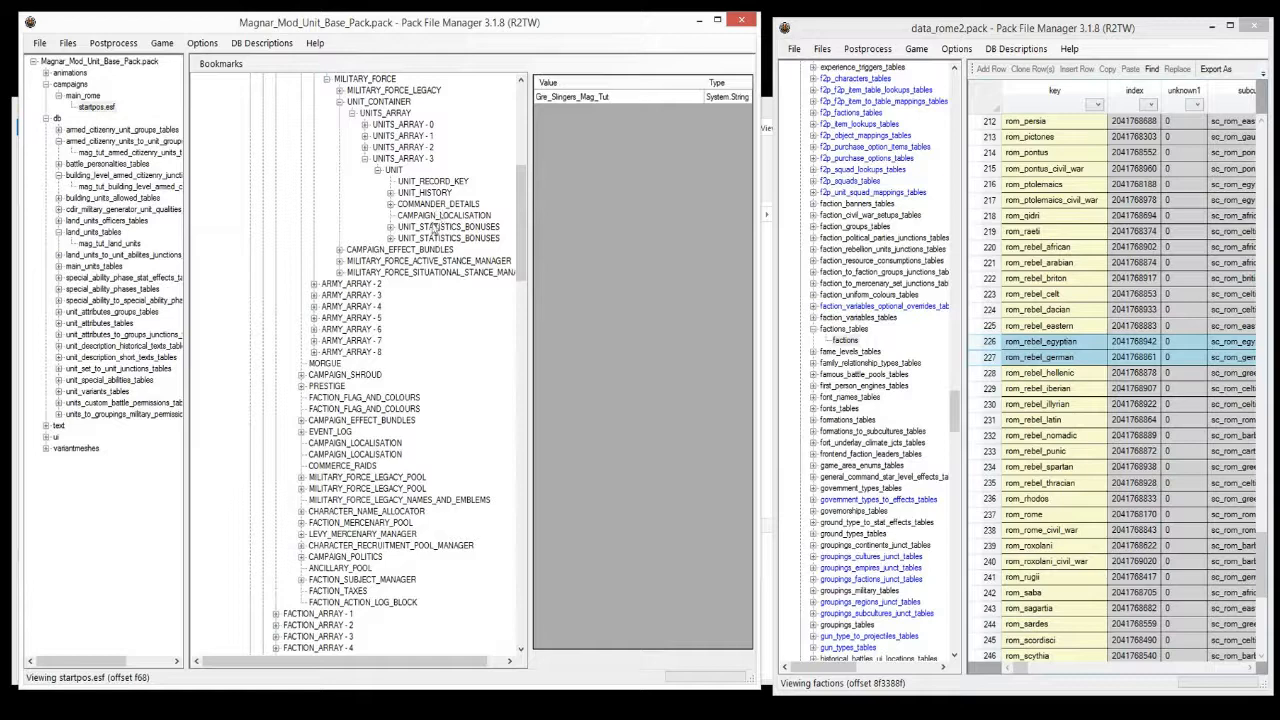
Commit the Gre_Slingers_Mag_Tut record key so the ARMY_ARRAY-1 branch turns red
{"action": "left_click", "coordinate": [438, 204]}
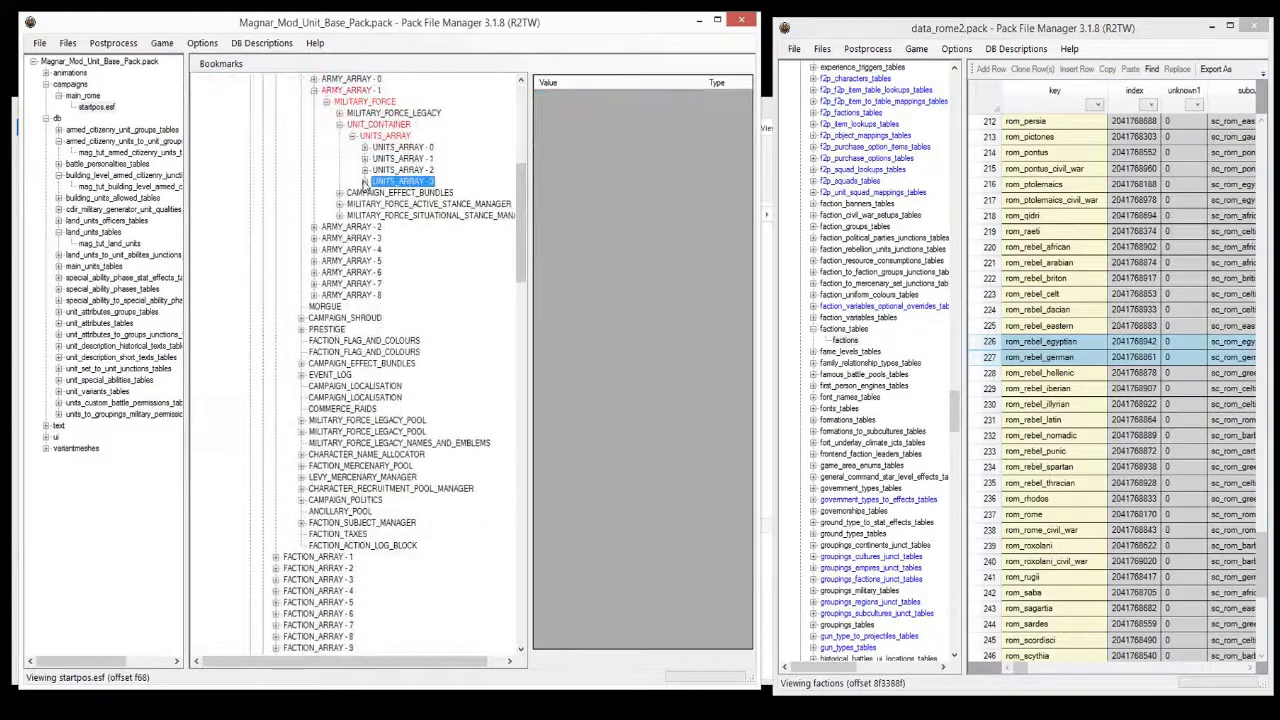
{"action": "right_click", "coordinate": [400, 181]}
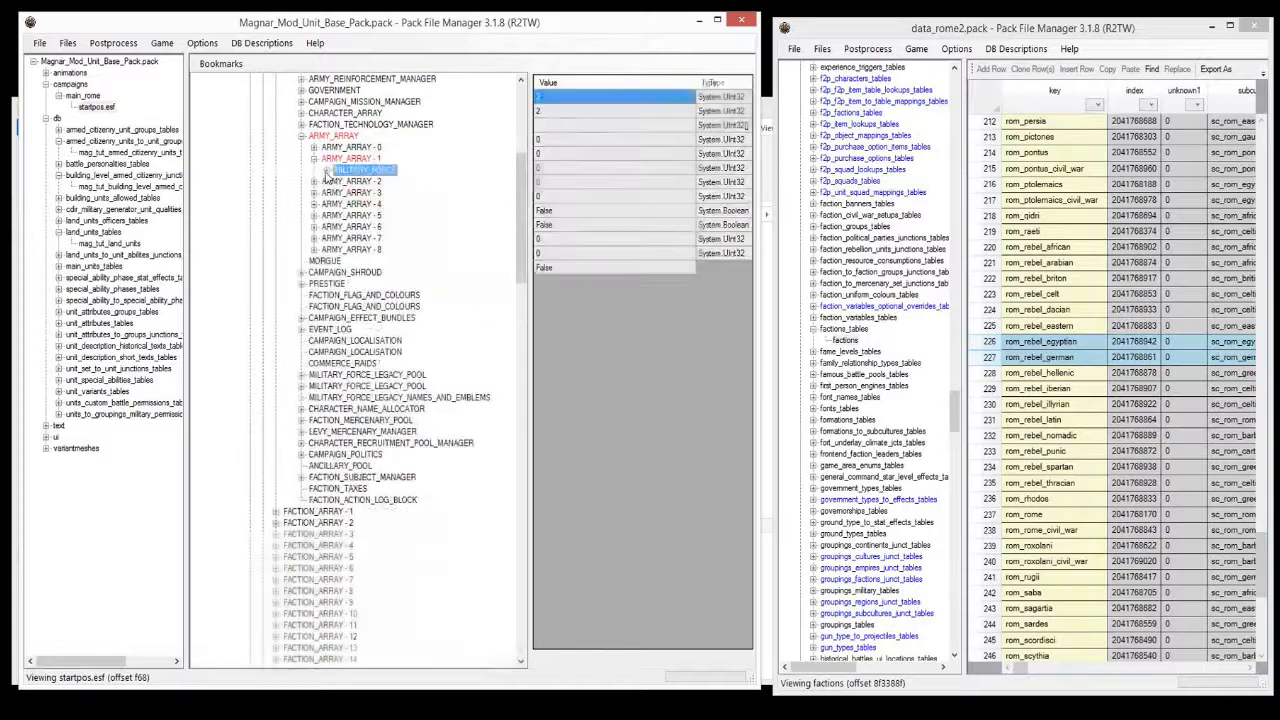
Inspect the ninth army's first unit record, keyed Rom_Vigiles
{"action": "left_click", "coordinate": [302, 238]}
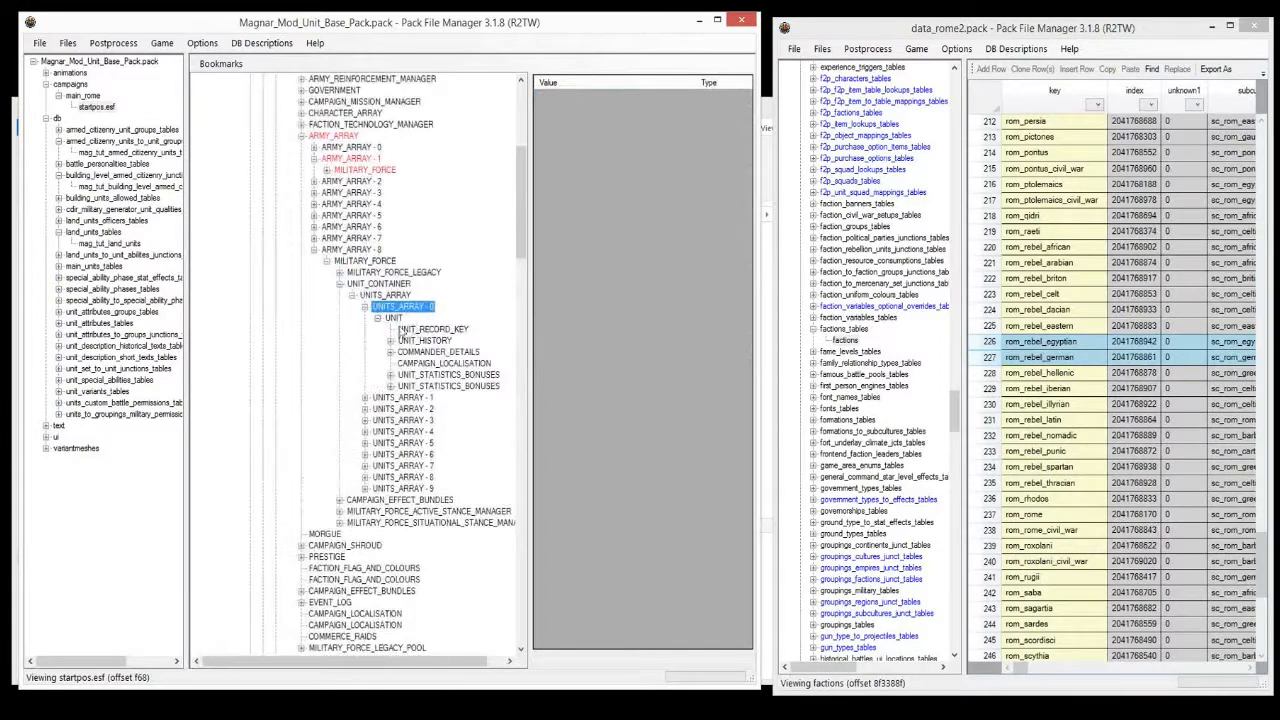
{"action": "left_click", "coordinate": [432, 329]}
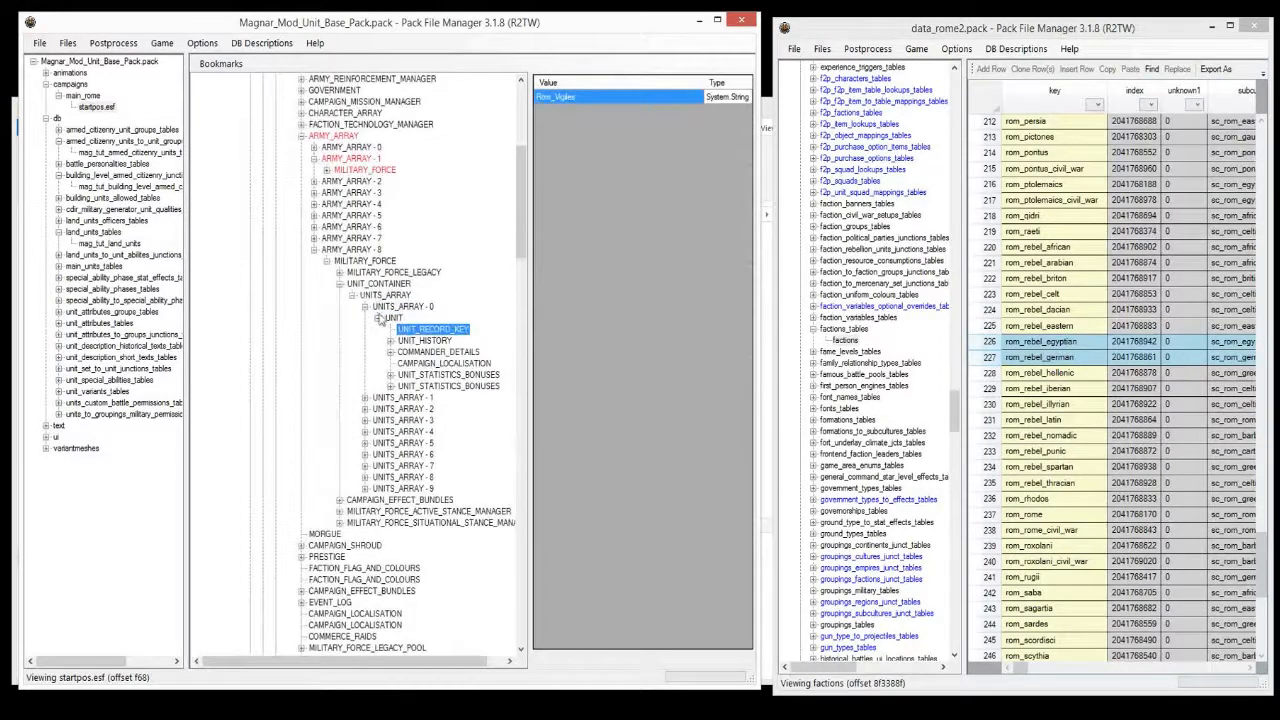
{"action": "left_click", "coordinate": [392, 317]}
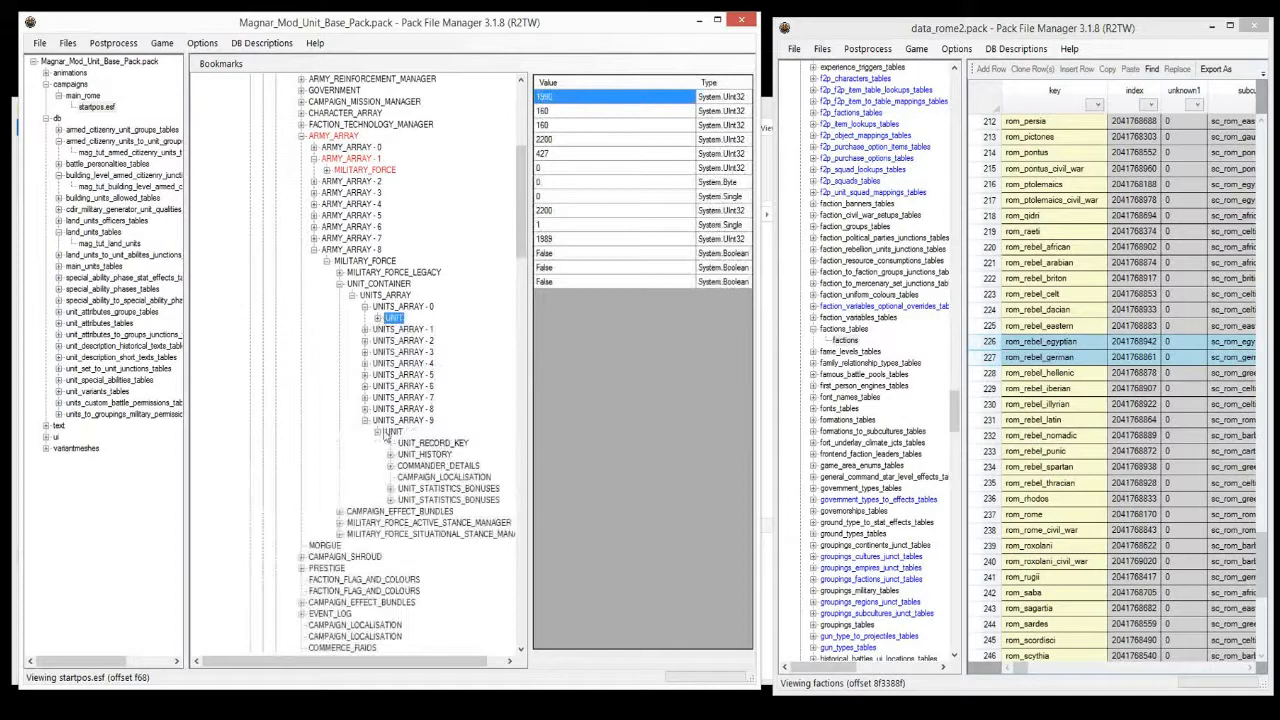
{"action": "right_click", "coordinate": [555, 96]}
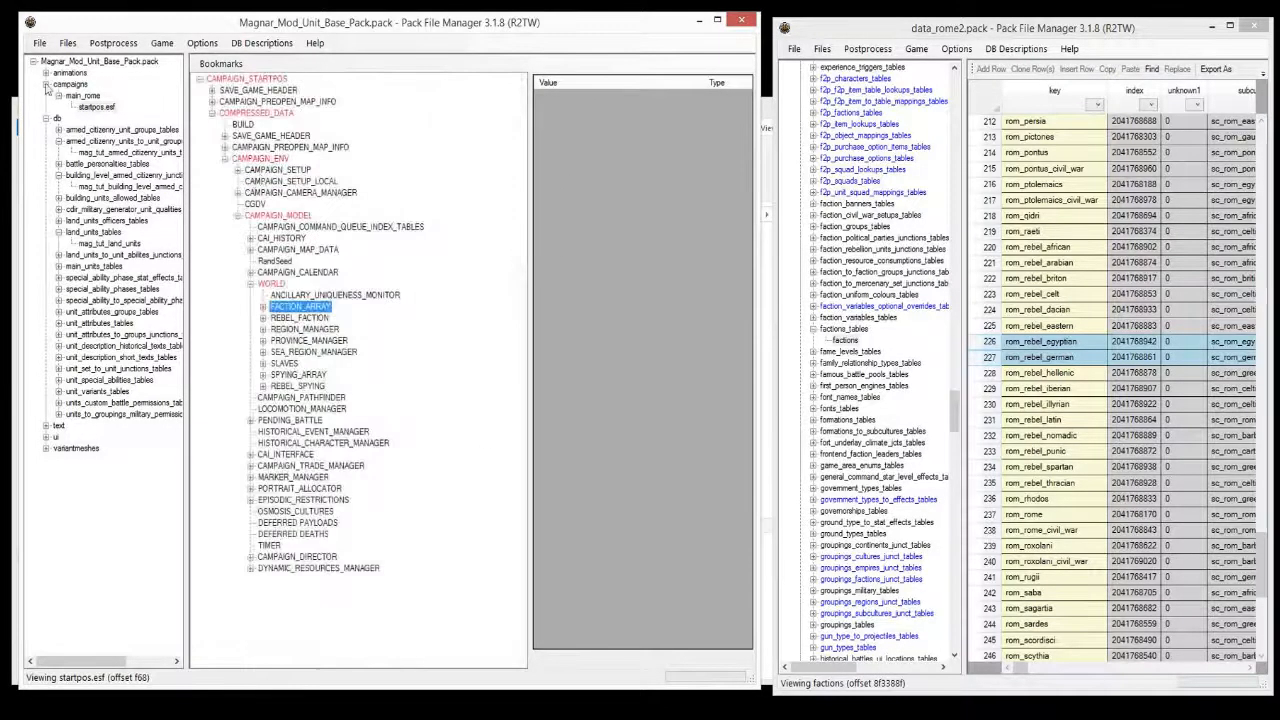
Save the mod pack with the edited startpos.esf via File > Save
{"action": "left_click", "coordinate": [70, 84]}
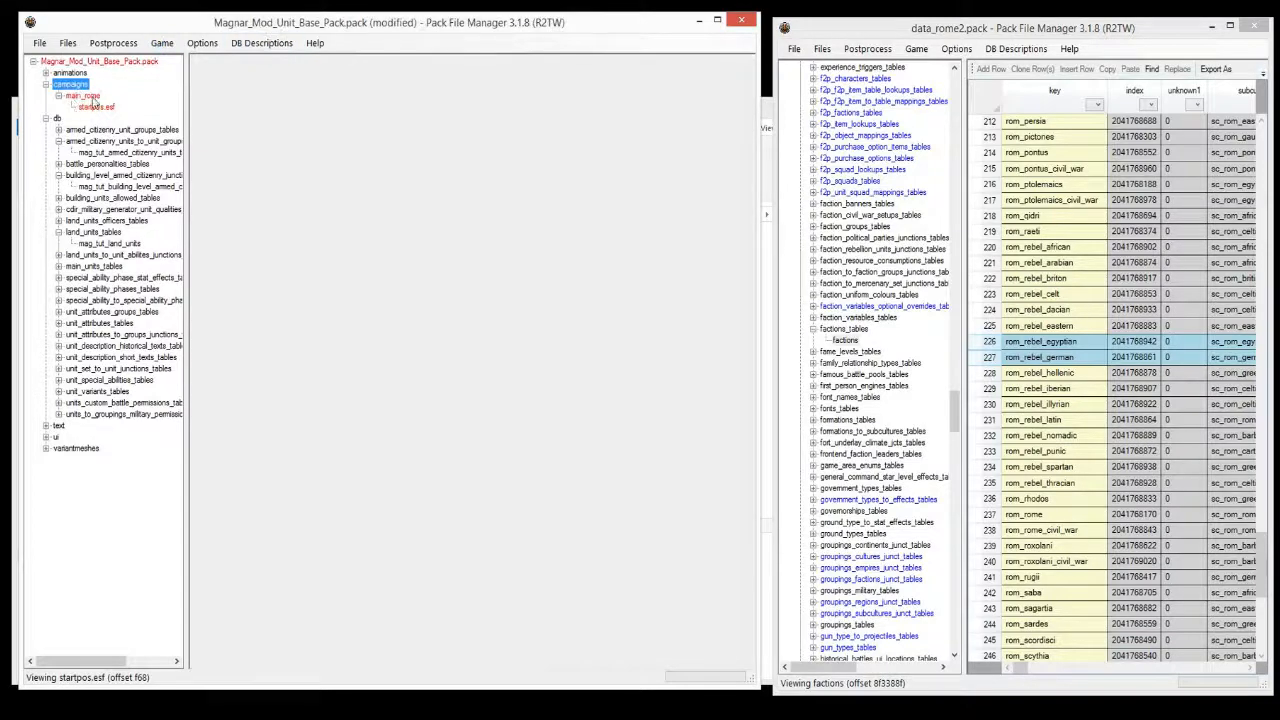
{"action": "left_click", "coordinate": [39, 43]}
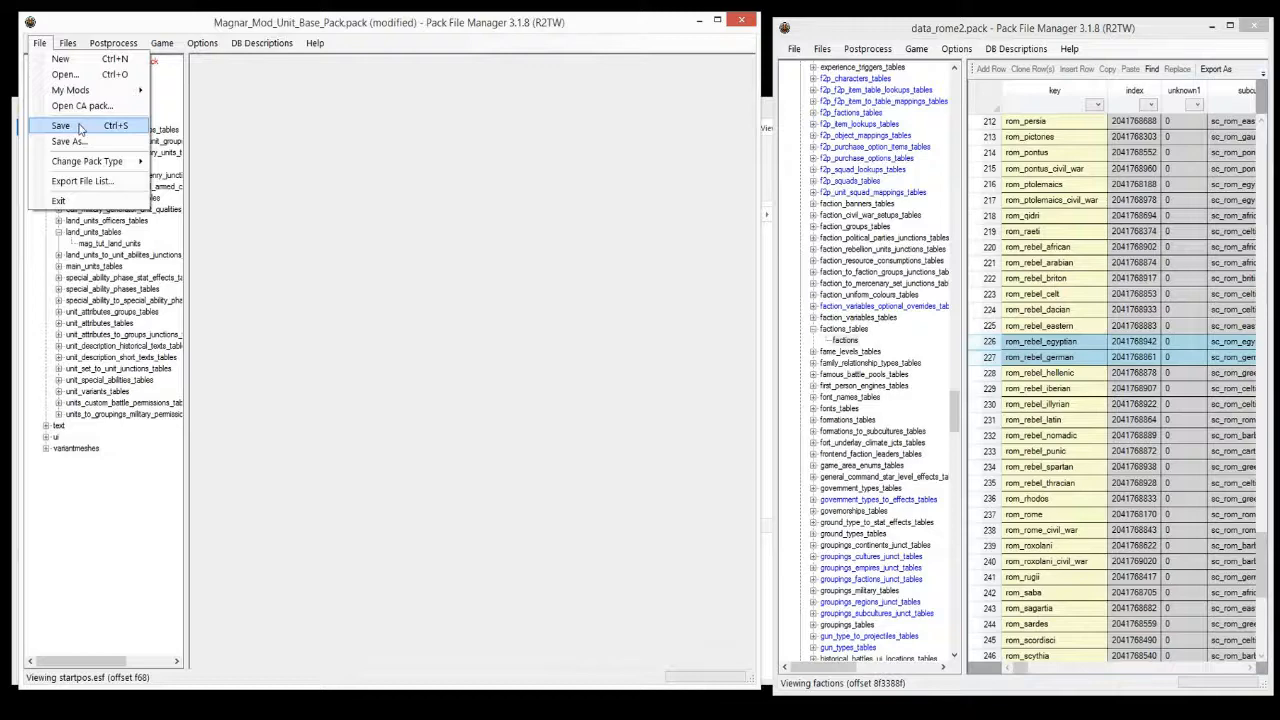
{"action": "left_click", "coordinate": [60, 125]}
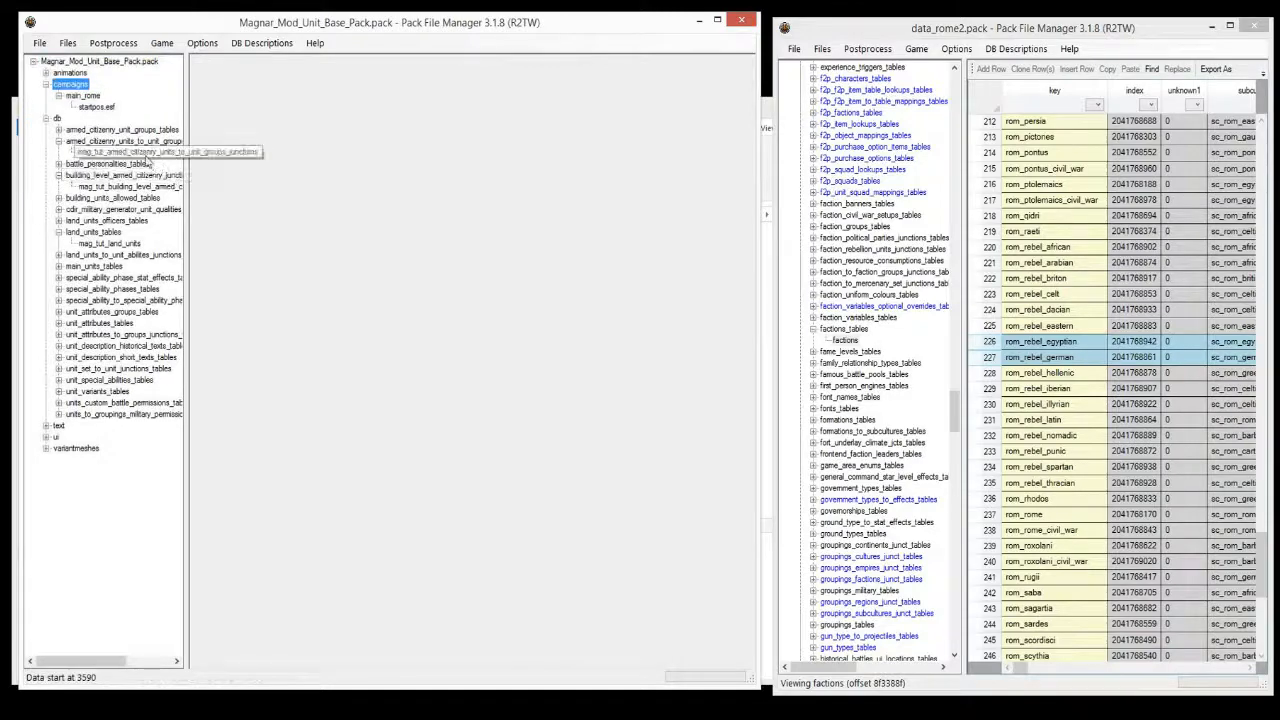